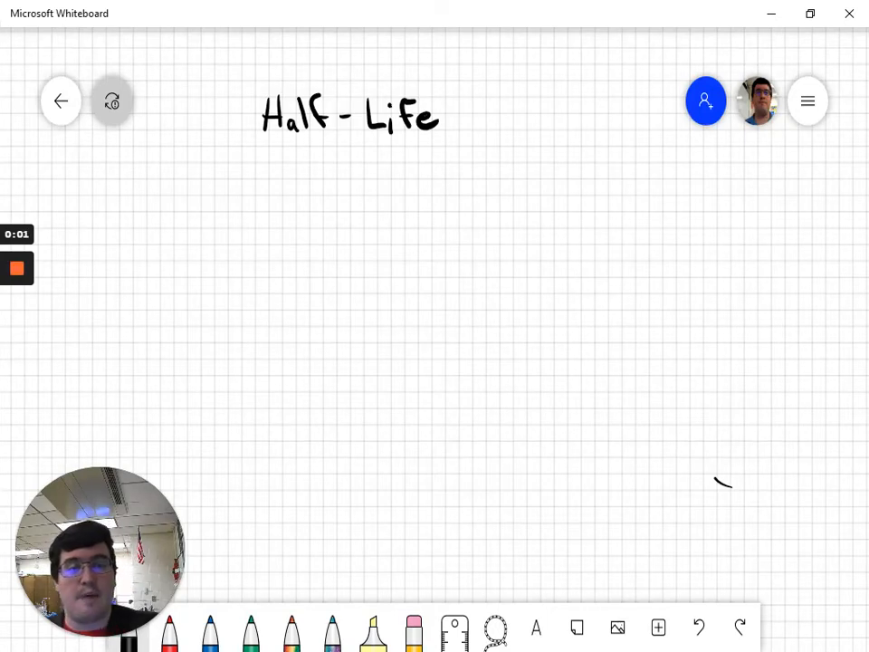
Underline the handwritten Half-Life title at the top of the board.
drag(268, 141, 446, 141)
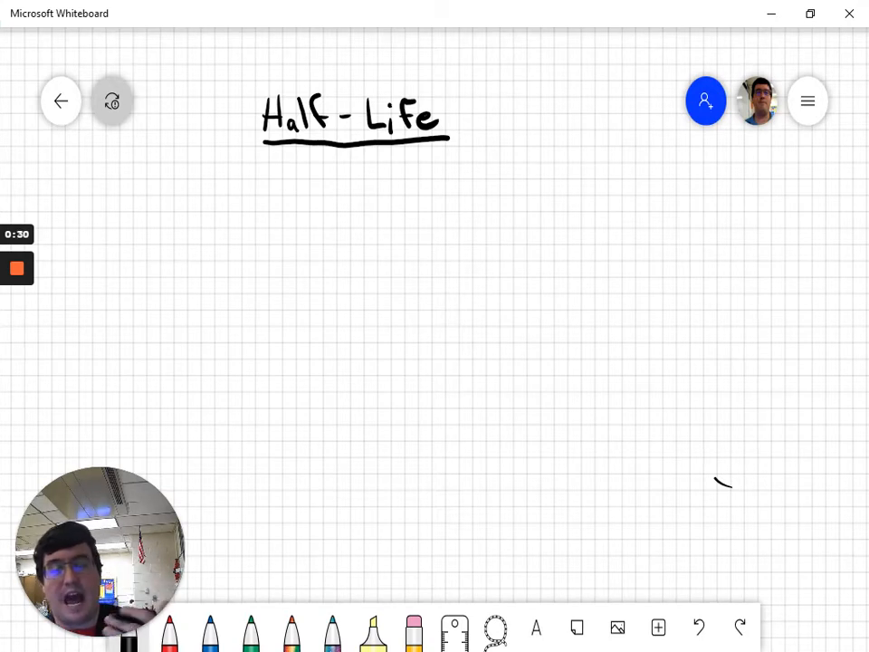
Handwrite the first line: 'Length of time it takes 1/2 of'.
drag(130, 166, 127, 197)
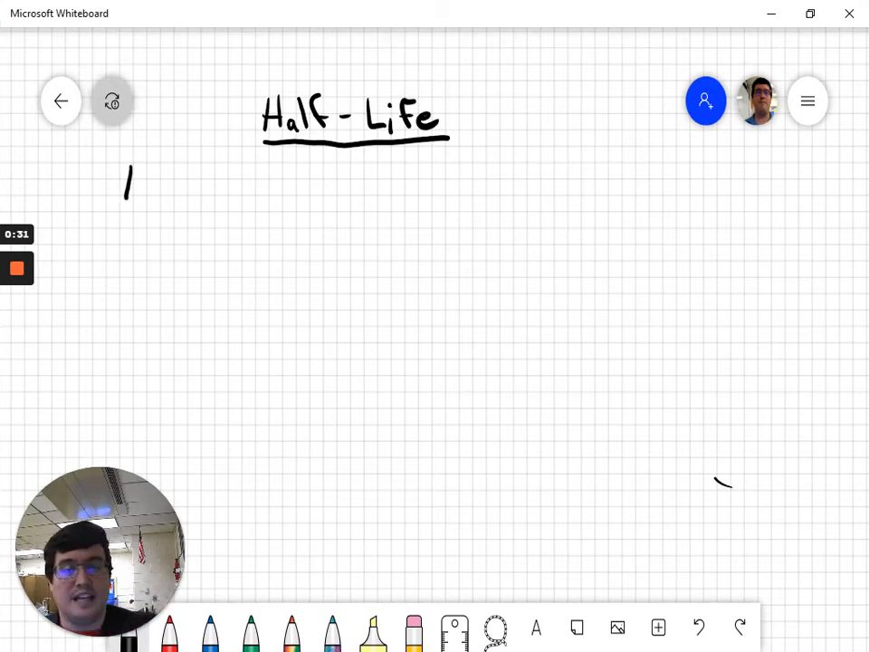
drag(127, 199, 214, 182)
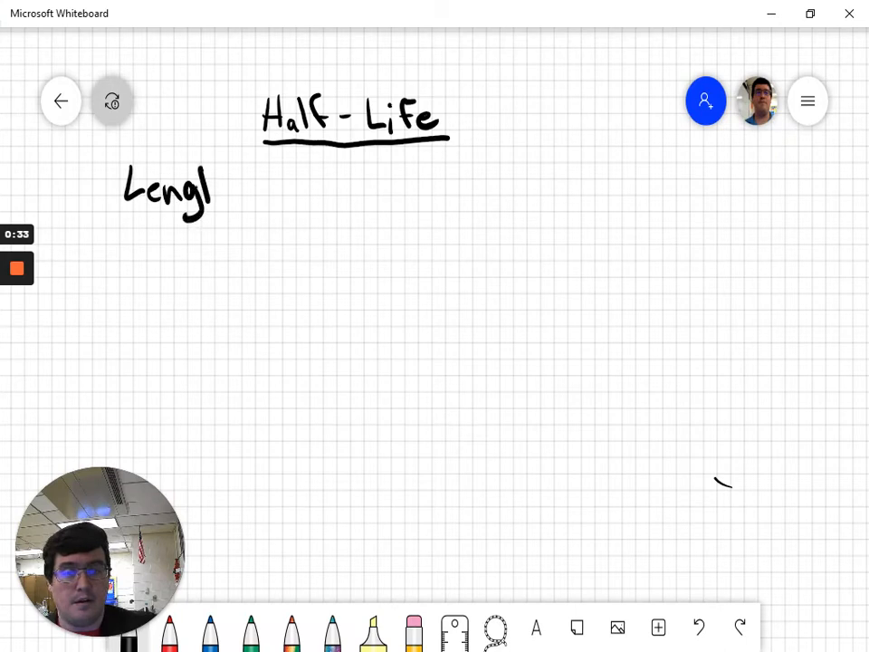
drag(181, 190, 305, 191)
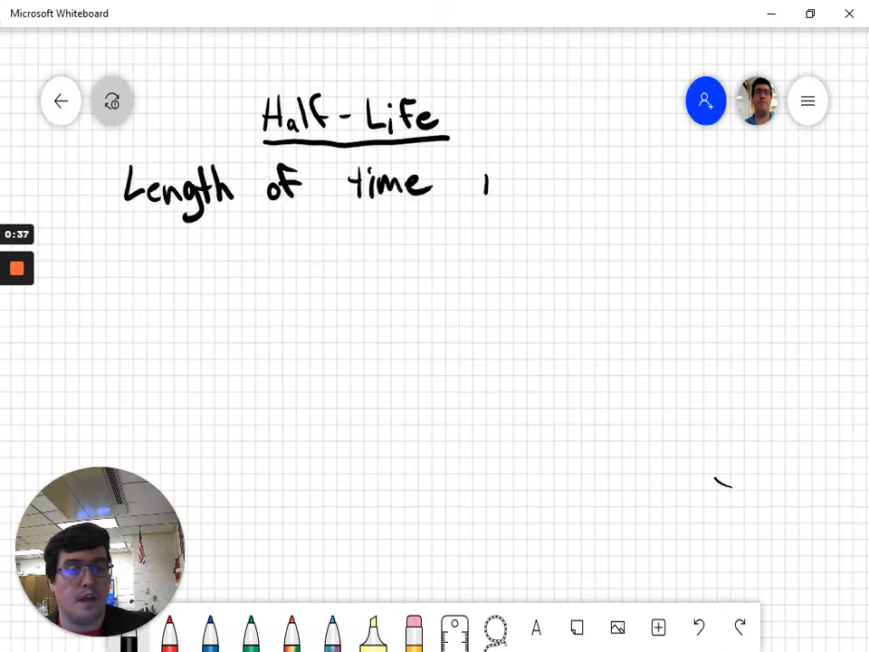
drag(486, 178, 601, 181)
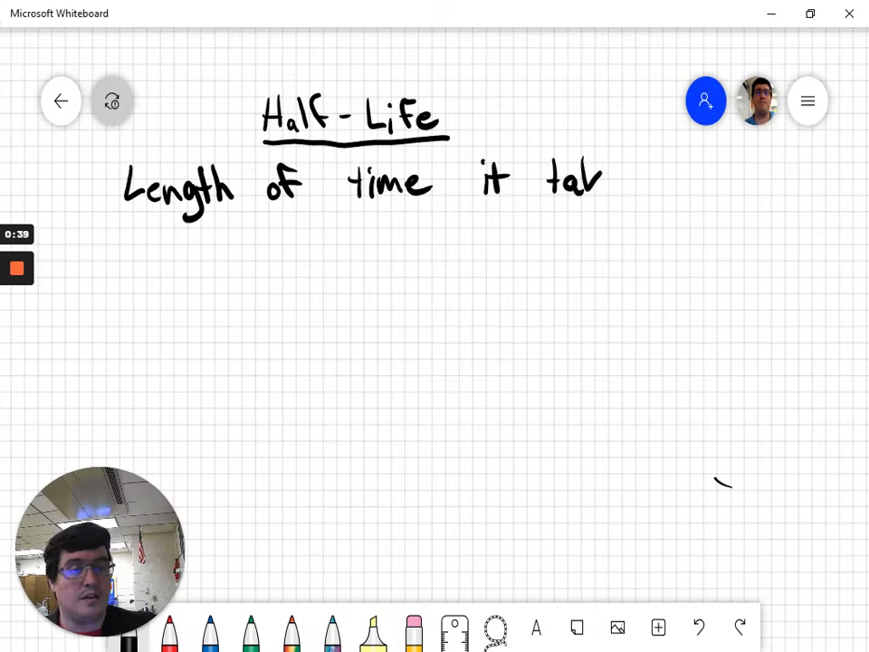
drag(579, 181, 716, 190)
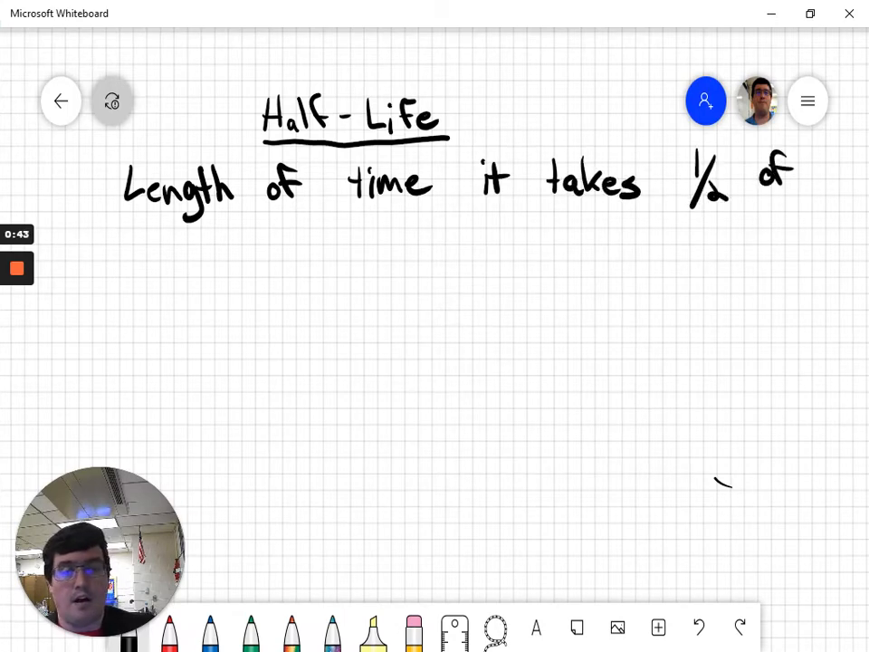
Write the second line: 'a material (Father/parent isotope) to decay'.
drag(124, 262, 217, 268)
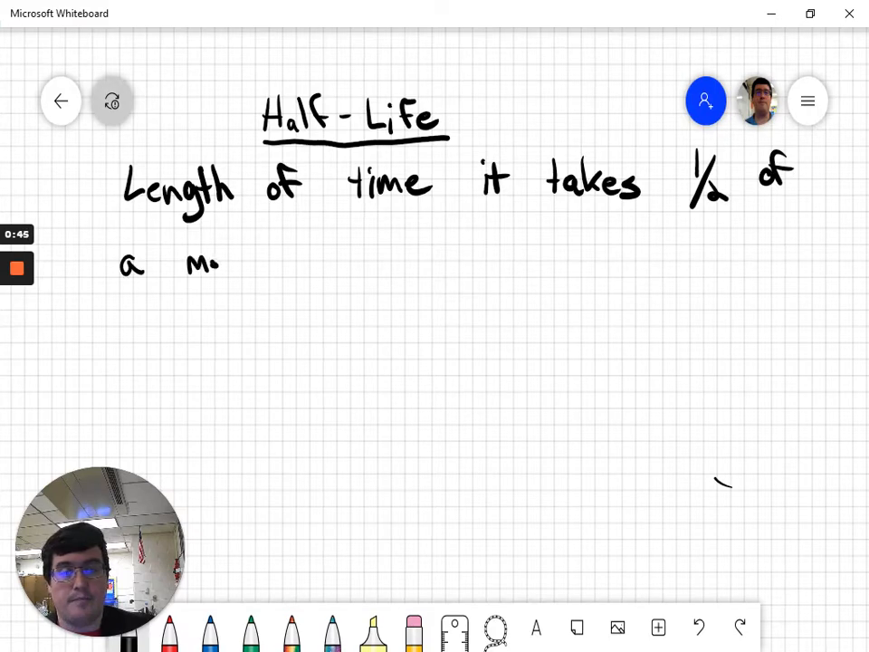
drag(185, 263, 299, 263)
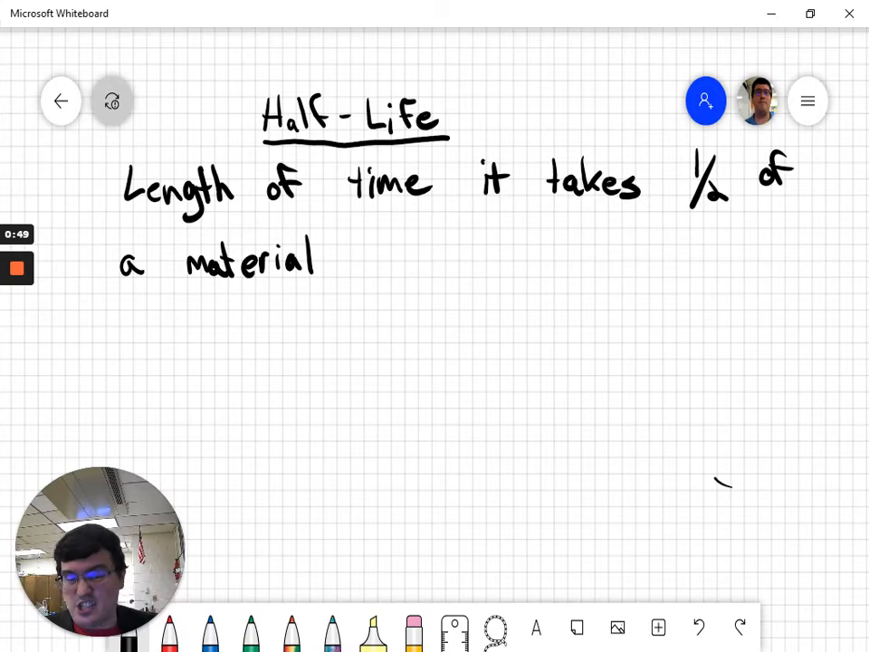
drag(343, 232, 362, 262)
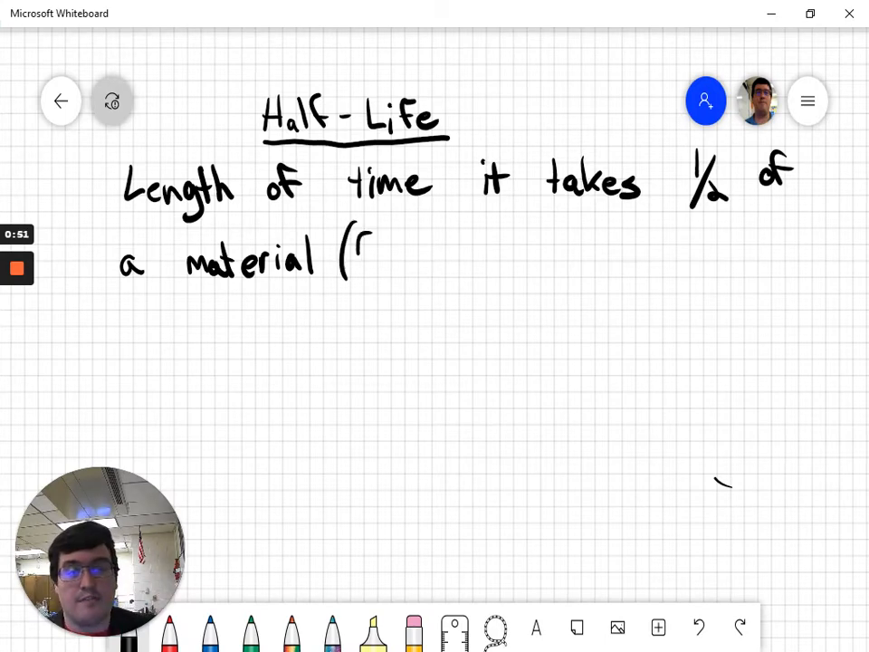
drag(353, 245, 413, 244)
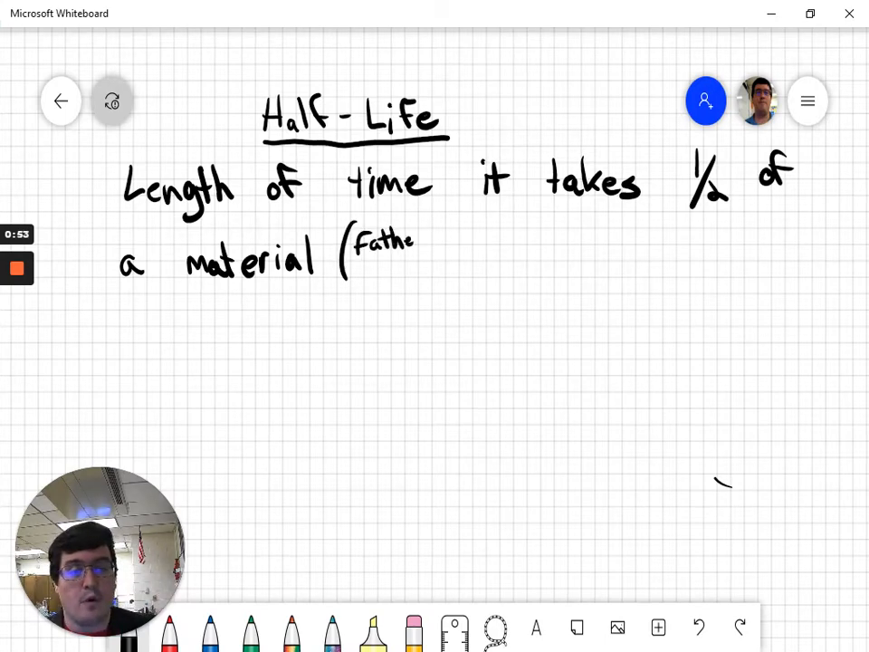
drag(407, 244, 453, 272)
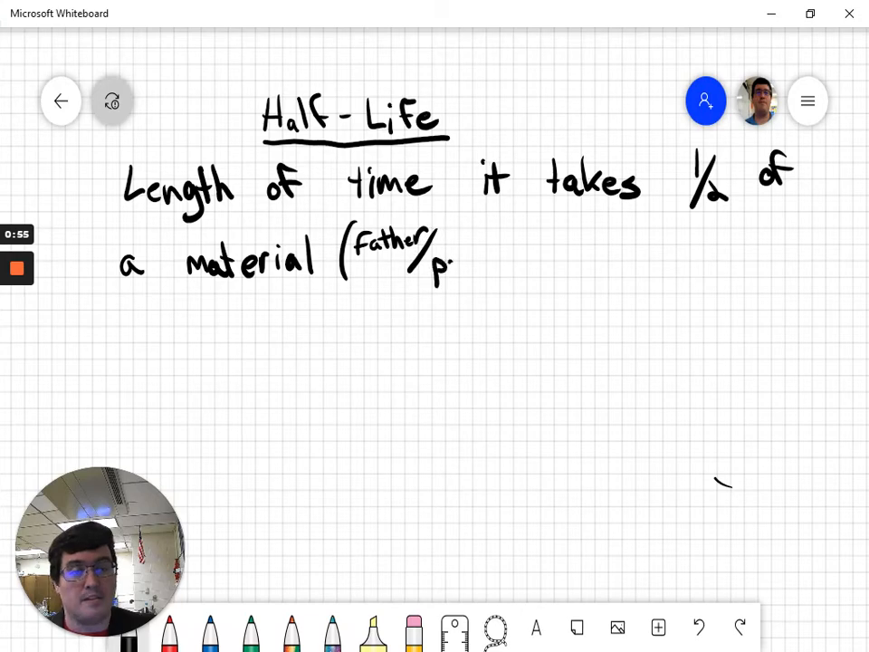
drag(440, 262, 525, 263)
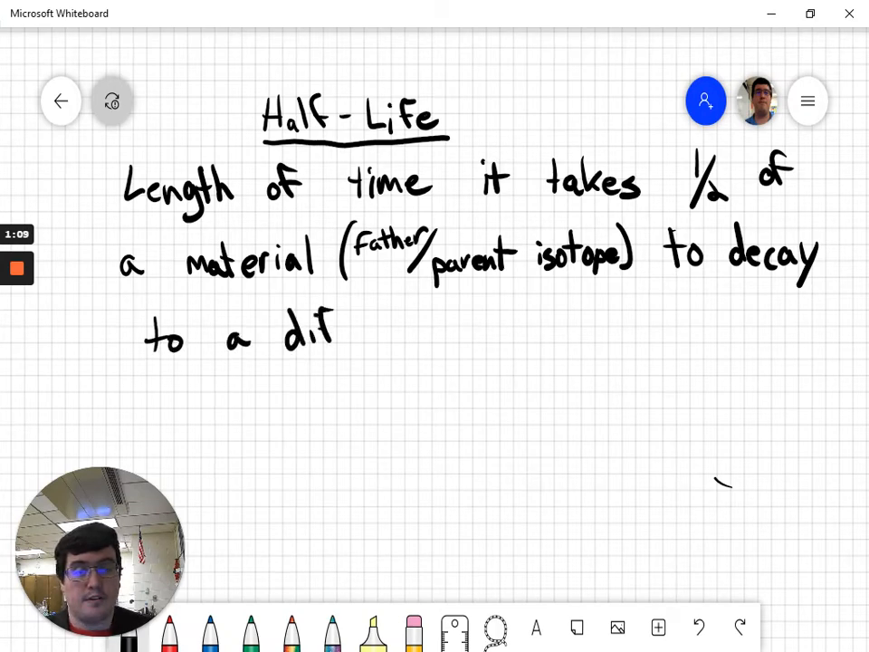
Finish with 'to a different material' and start the daughter isotope note.
drag(335, 329, 413, 335)
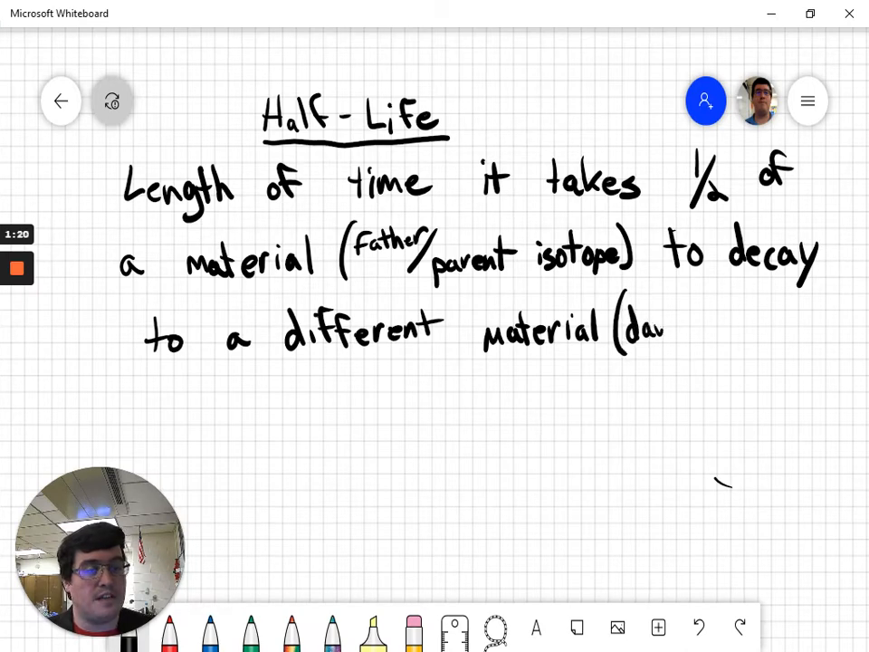
text(daughter isotope))
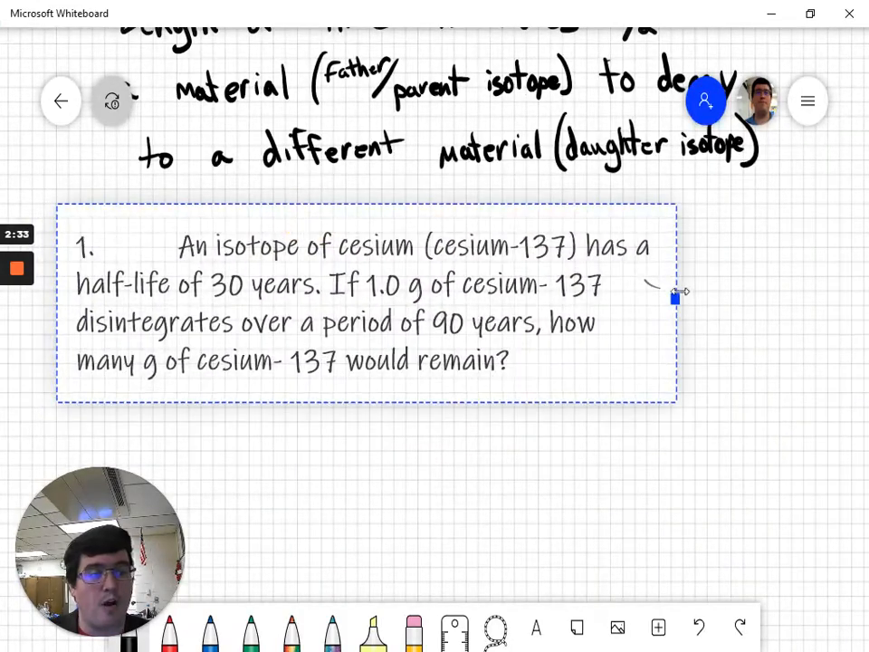
Widen the cesium-137 problem text box so it stretches across the board.
drag(677, 292, 848, 288)
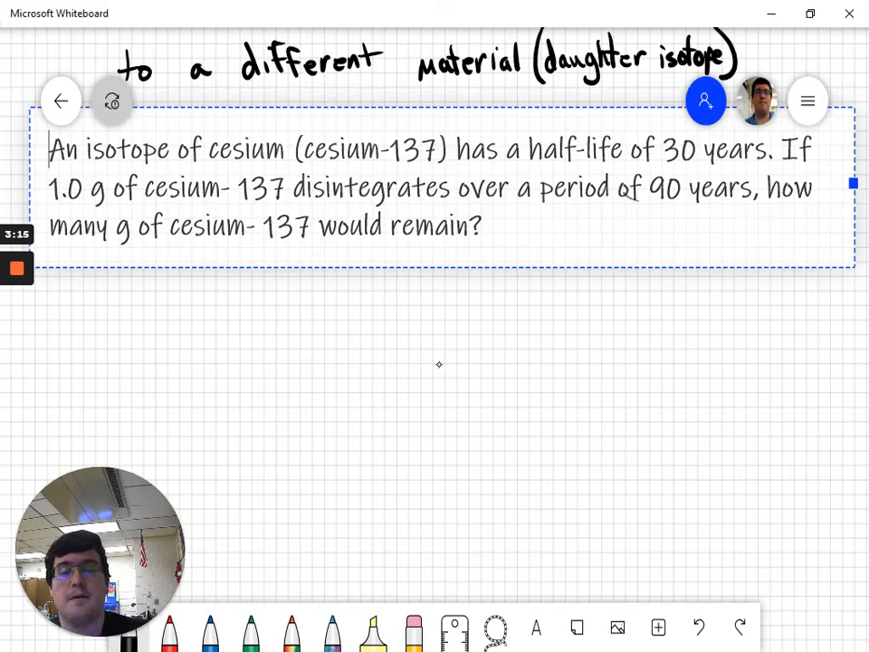
Draw the 100% circle, a '1 half-life' arrow, and a half-shaded circle labelled 50% / 1/2.
drag(116, 308, 184, 293)
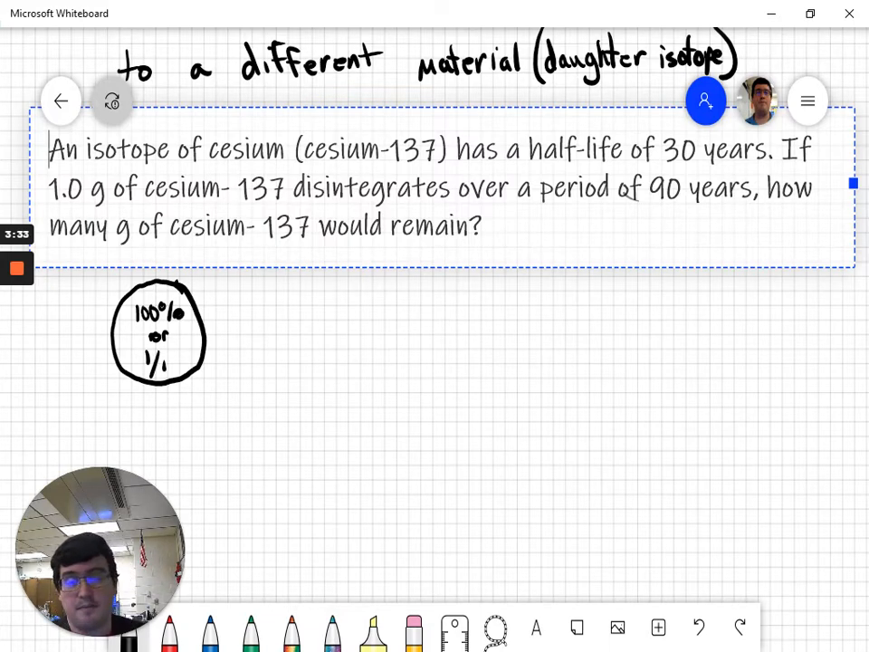
mouse_move(440, 366)
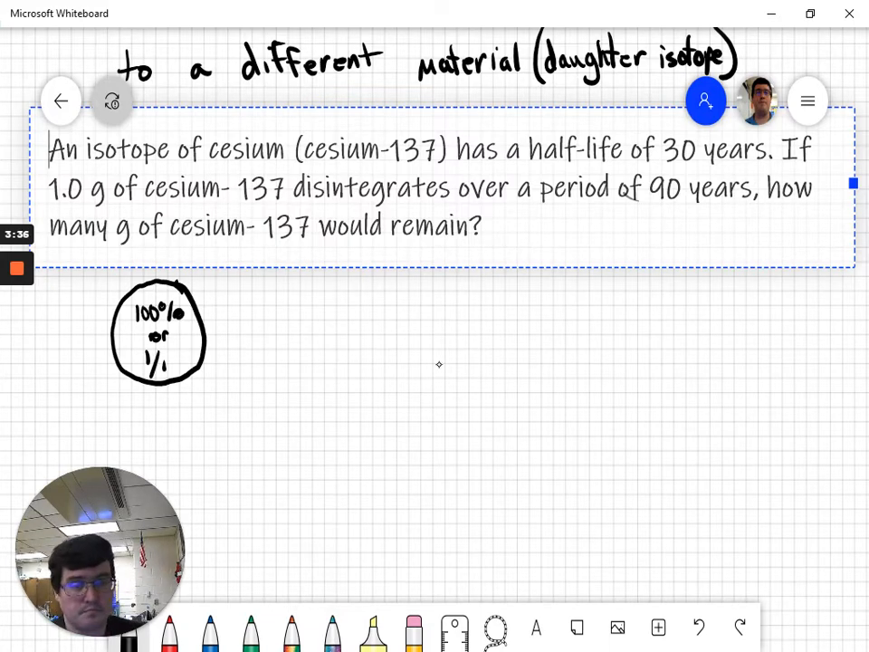
drag(232, 328, 311, 328)
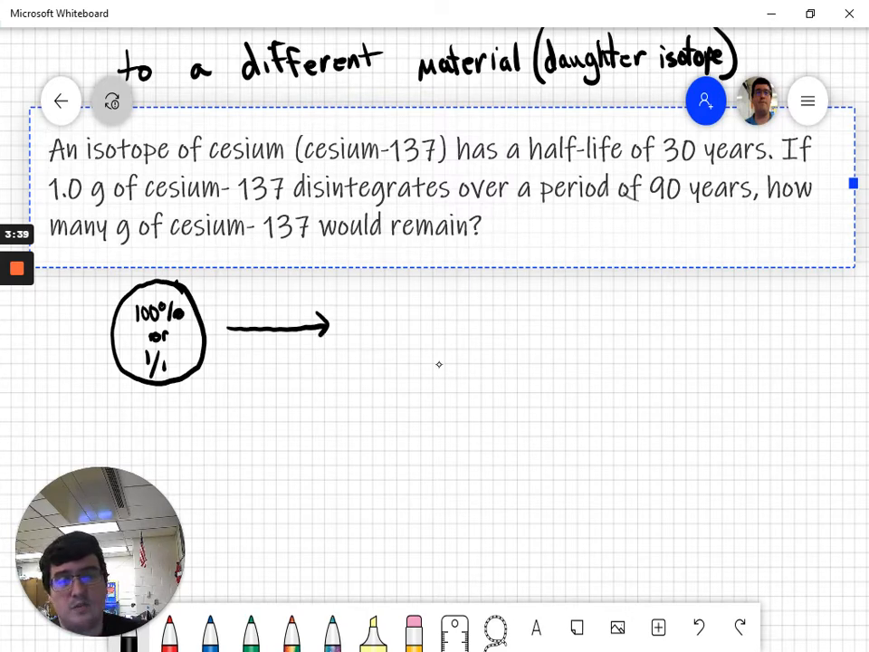
text(1 half-life)
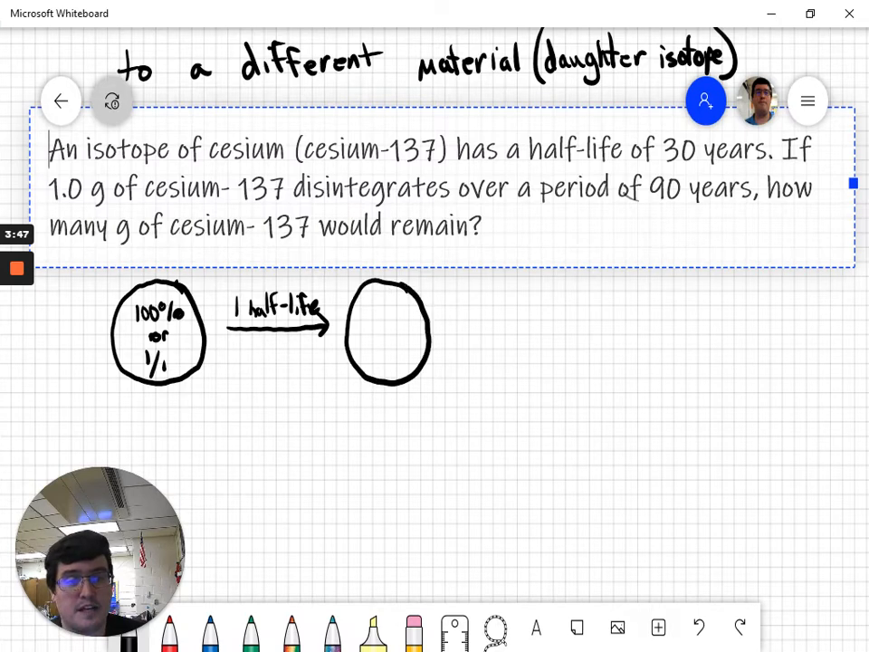
drag(388, 288, 387, 375)
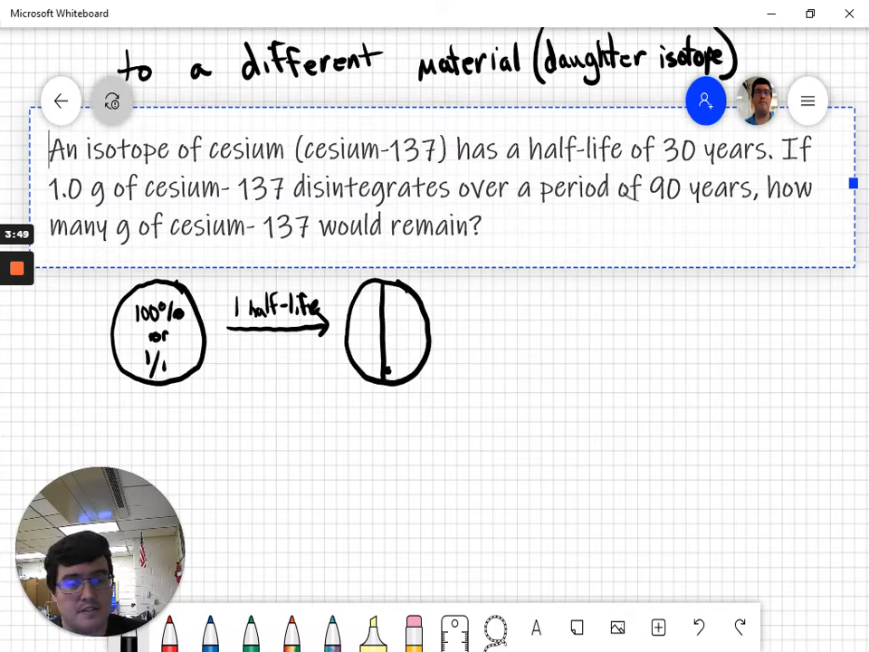
drag(389, 299, 402, 371)
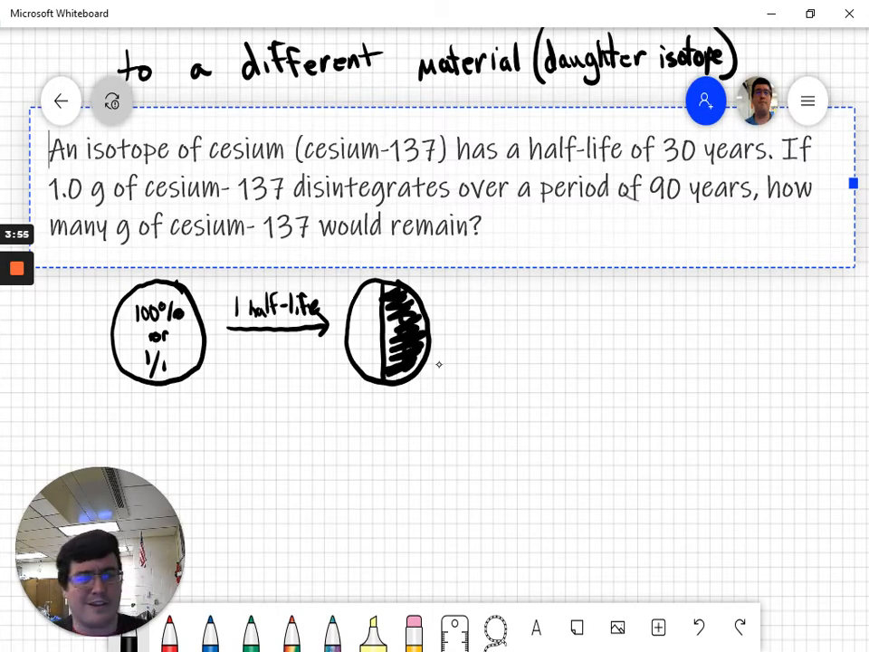
drag(390, 308, 395, 362)
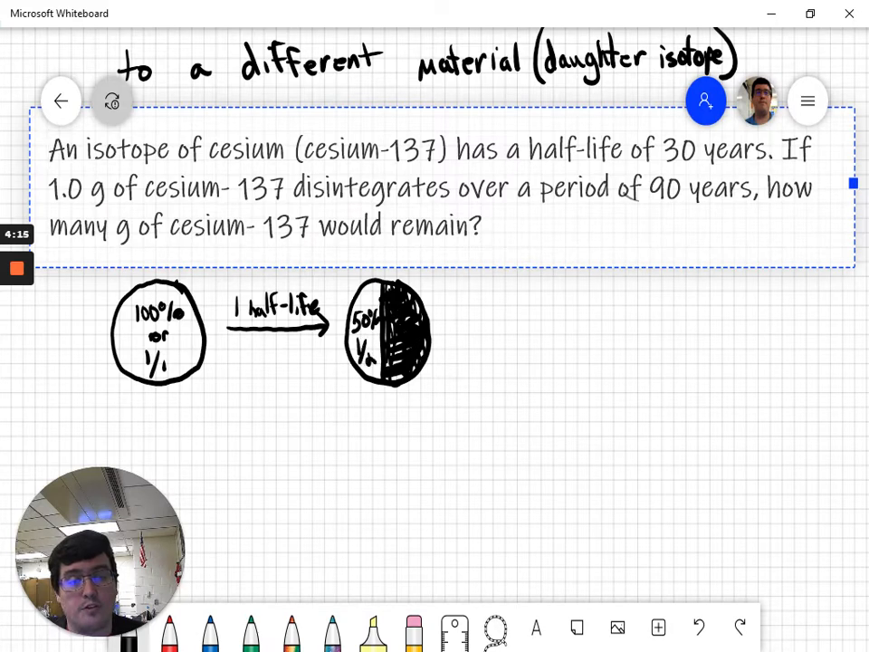
Add '× 1/2' under the arrows, a quarter-shaded third circle, and label 12.5% / 1/8.
click(263, 363)
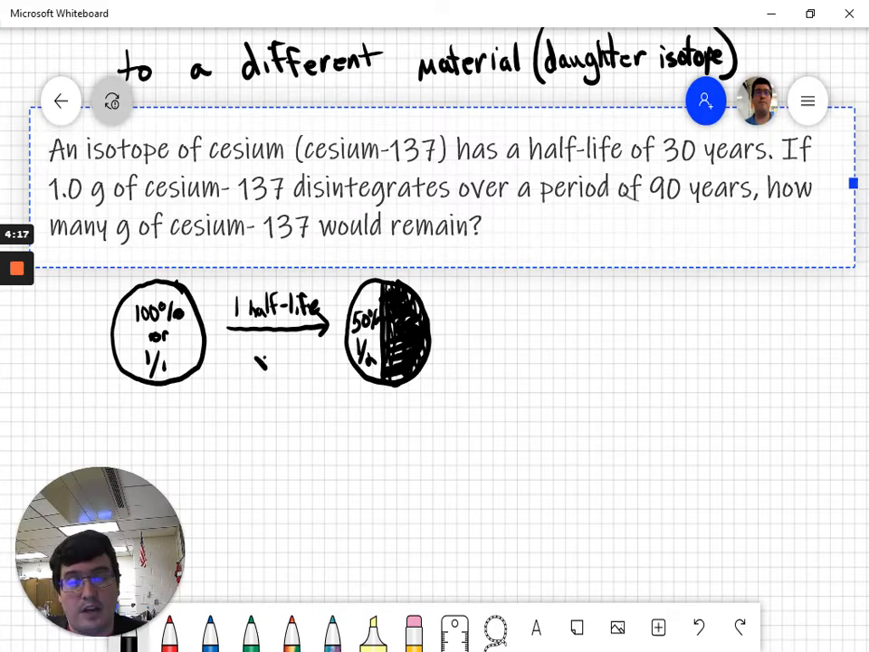
drag(257, 362, 290, 381)
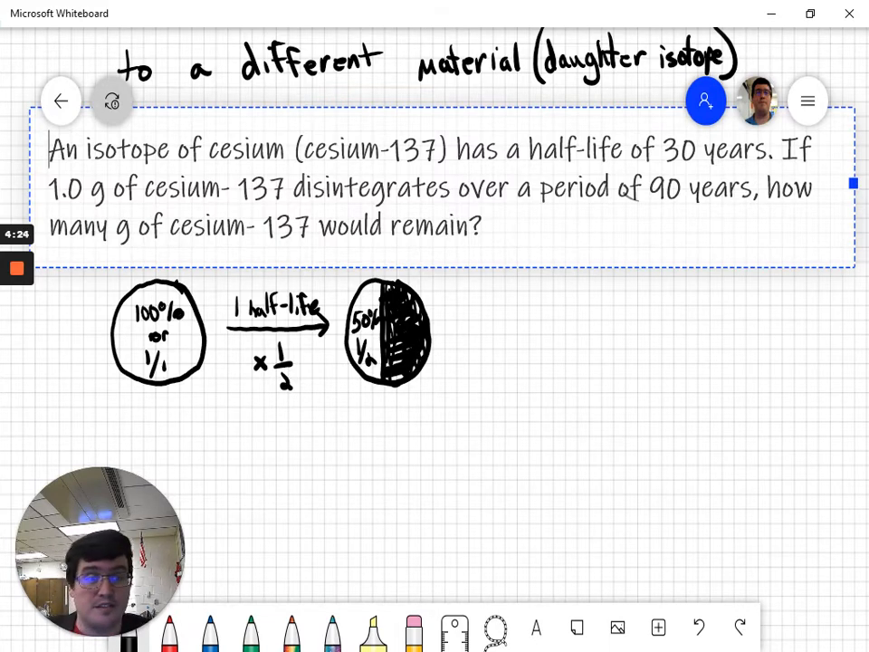
mouse_move(440, 364)
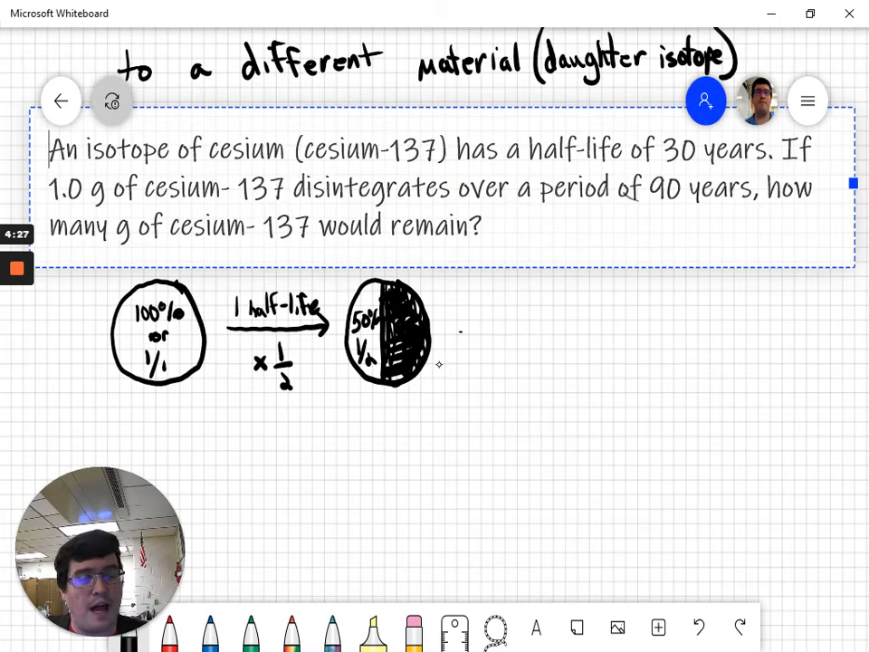
drag(457, 337, 540, 336)
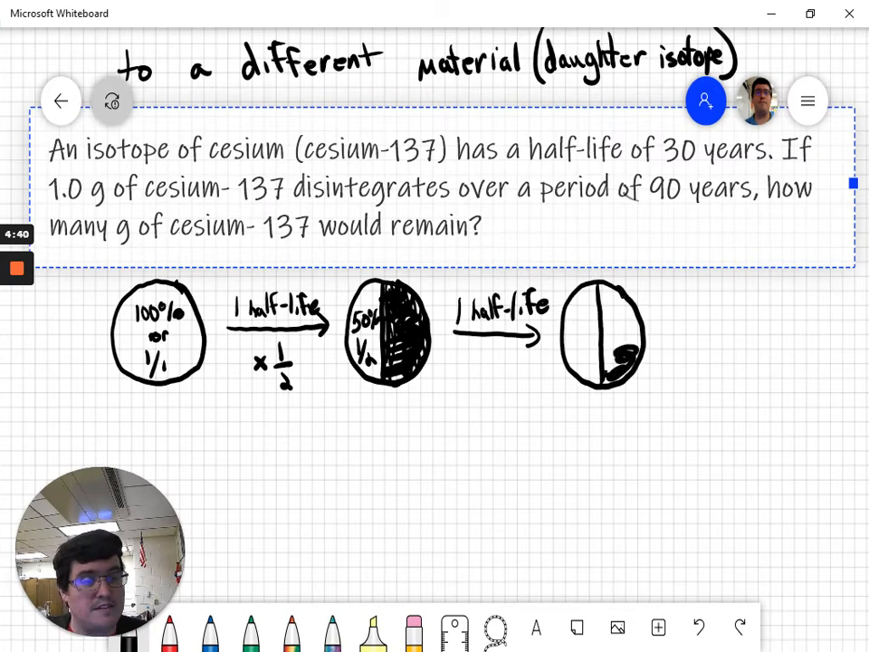
drag(601, 299, 625, 372)
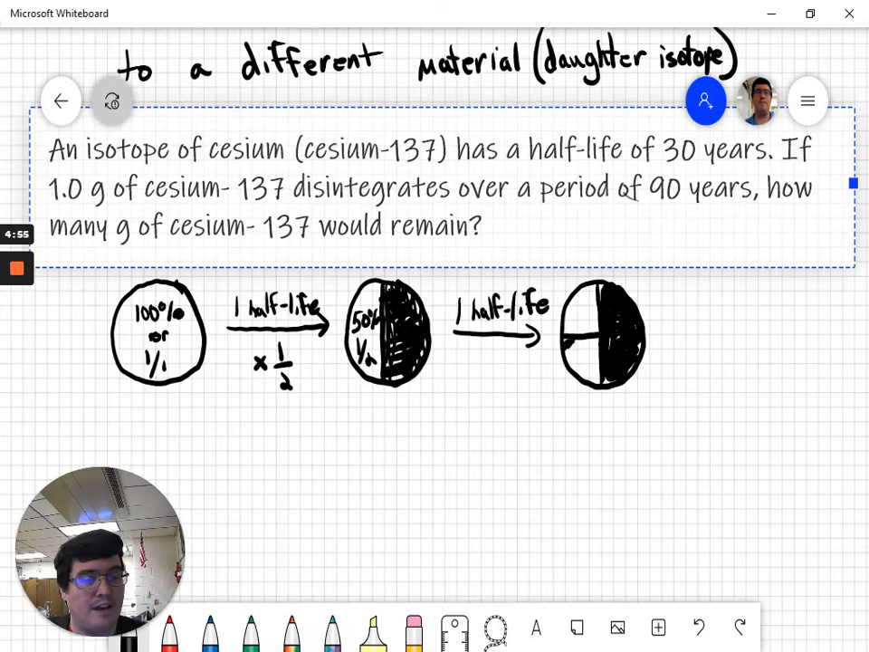
drag(579, 326, 616, 362)
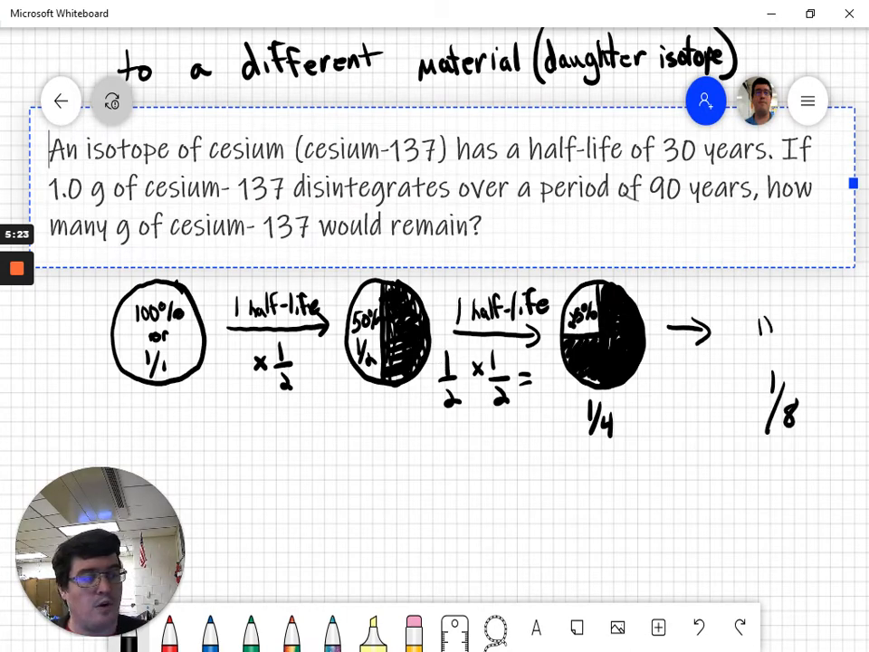
text(12.5%)
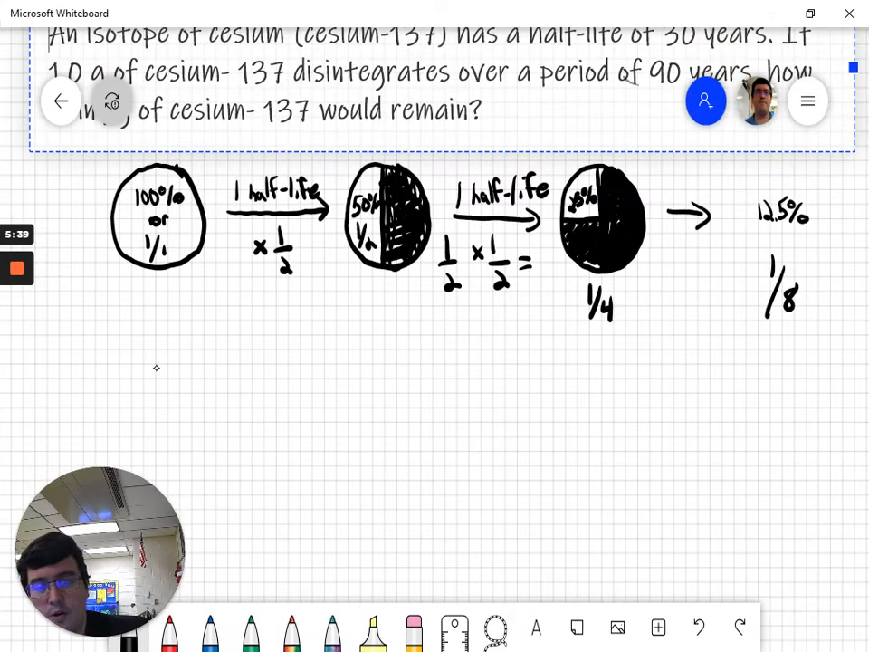
Draw the 1.0 g starting circle with an arrow and highlight '30 years' in the problem.
drag(181, 340, 145, 431)
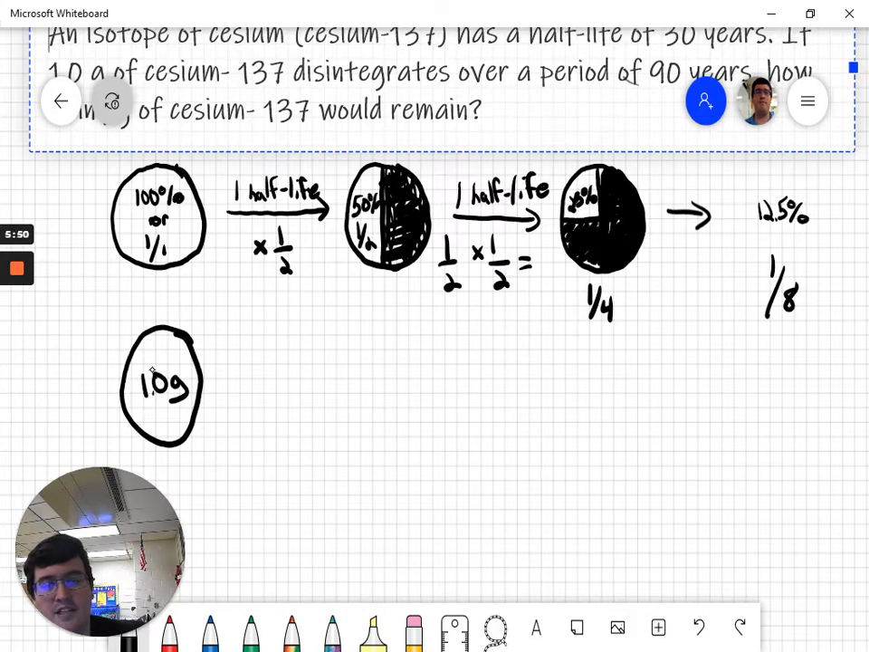
drag(237, 392, 276, 391)
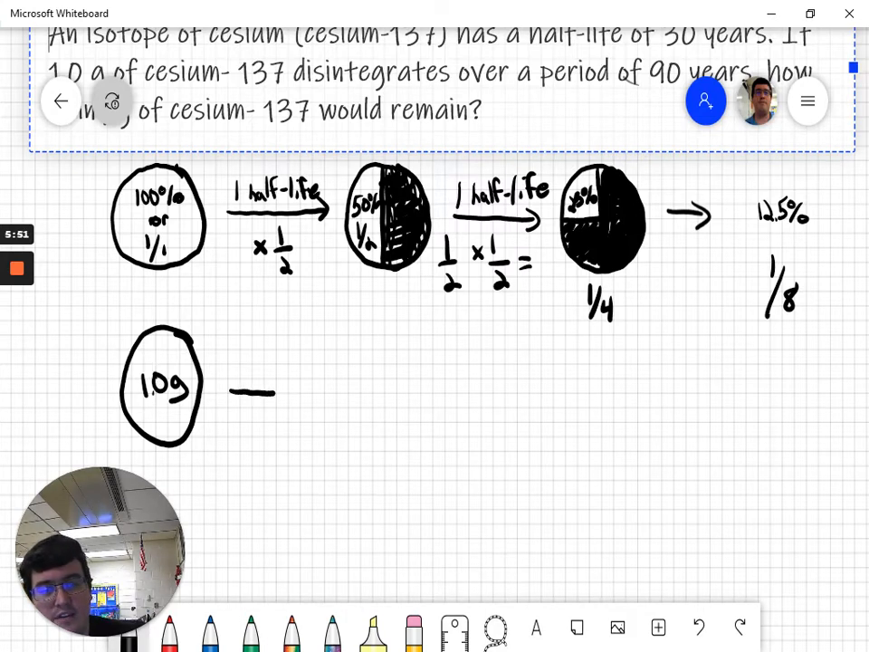
drag(232, 394, 333, 395)
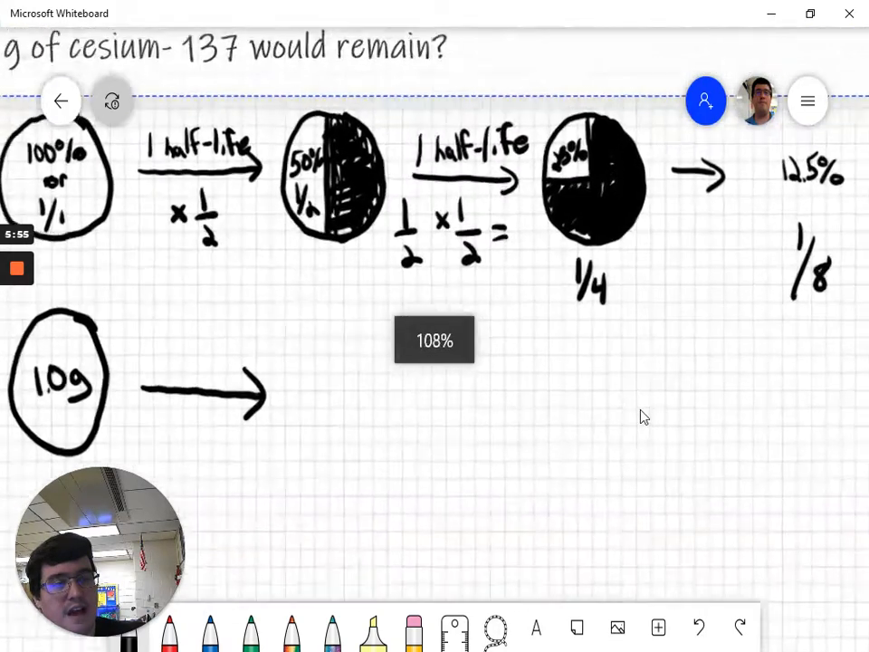
scroll(down, 3)
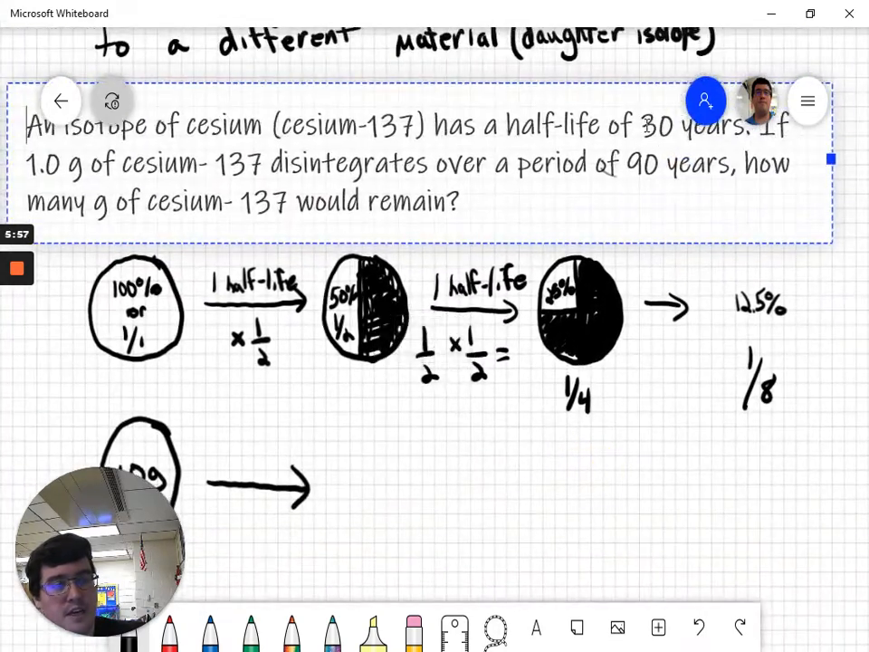
double_click(688, 126)
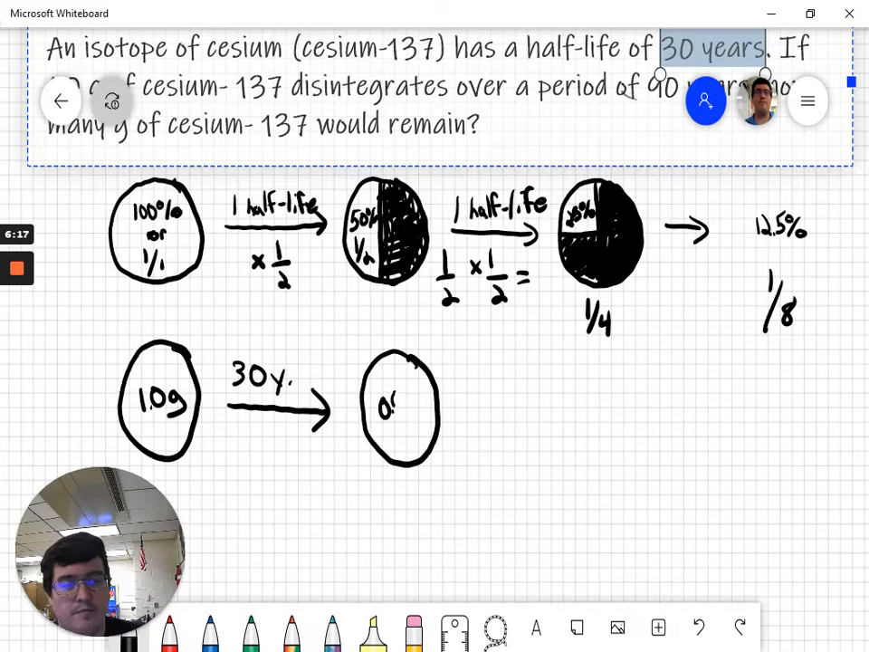
Label the next circles 0.5 g and 0.25 g and bracket the three 30-year steps below.
click(390, 407)
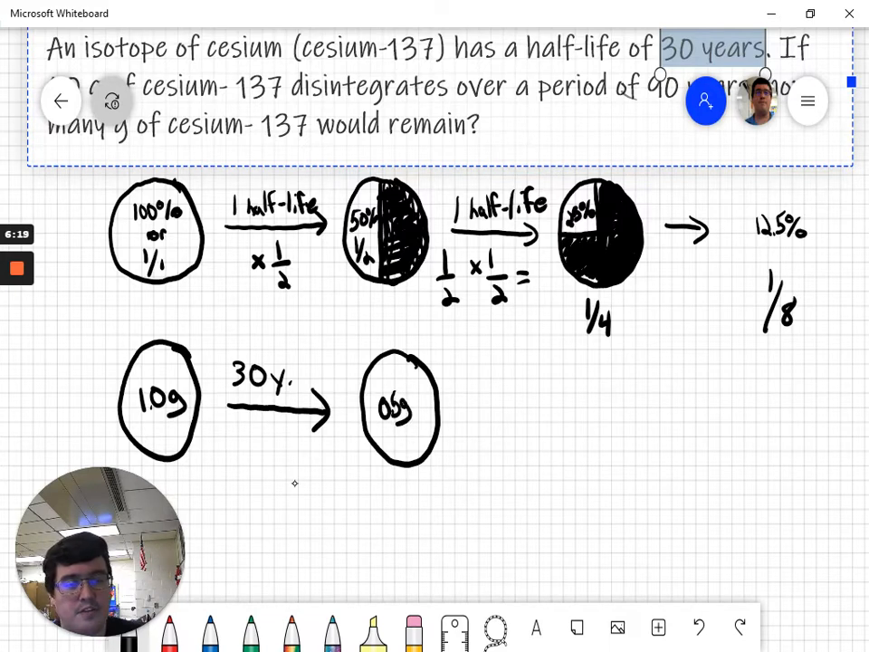
drag(416, 381, 389, 435)
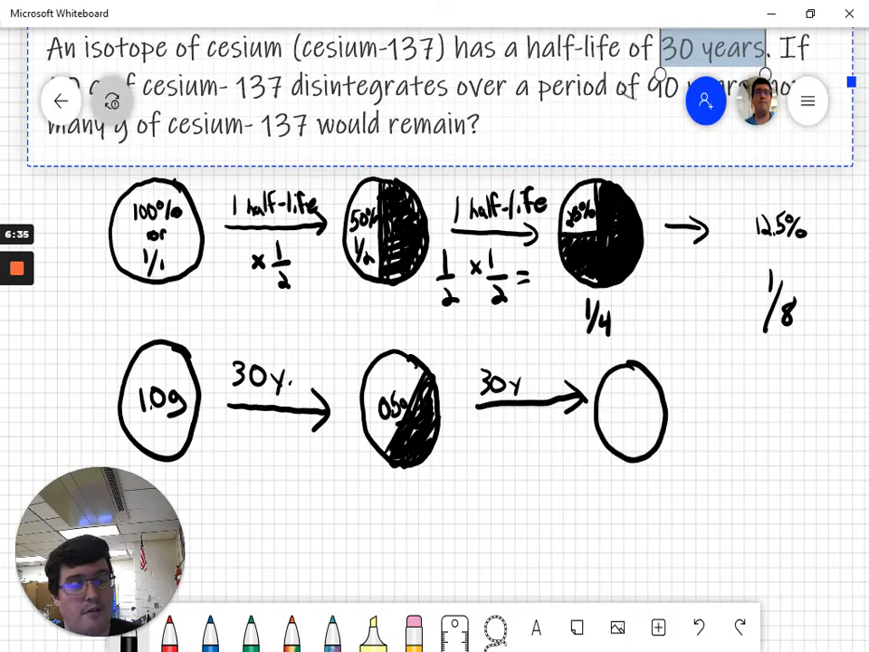
click(614, 409)
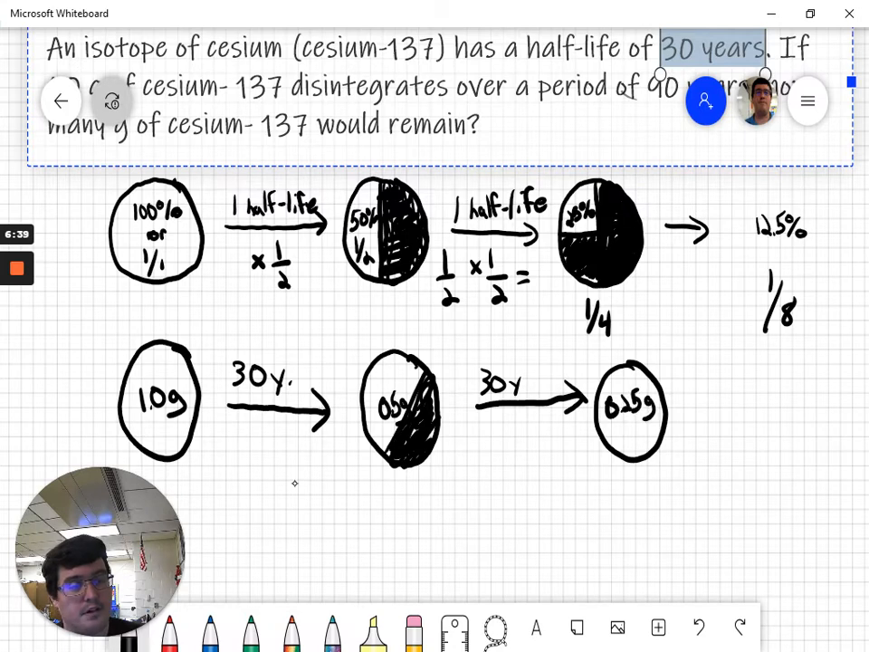
drag(689, 421, 764, 416)
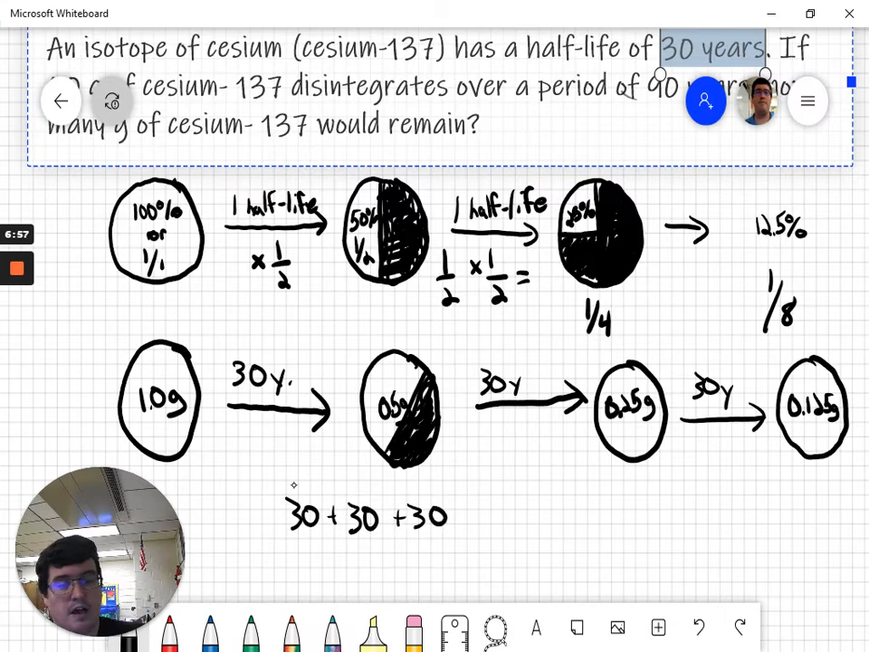
drag(213, 444, 779, 457)
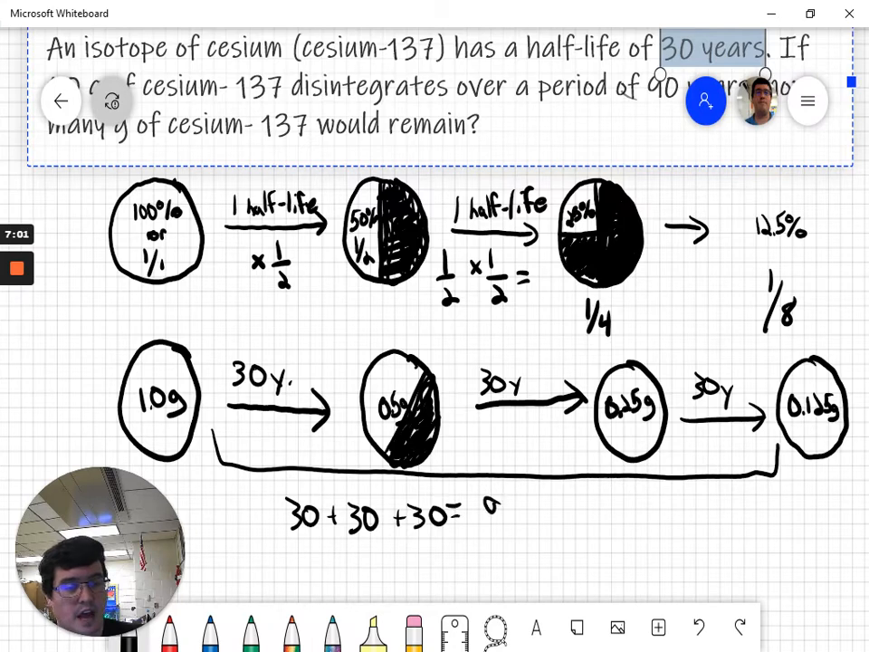
Complete the sum as 30+30+30 = 90y and pan down to blank board space.
text(90y)
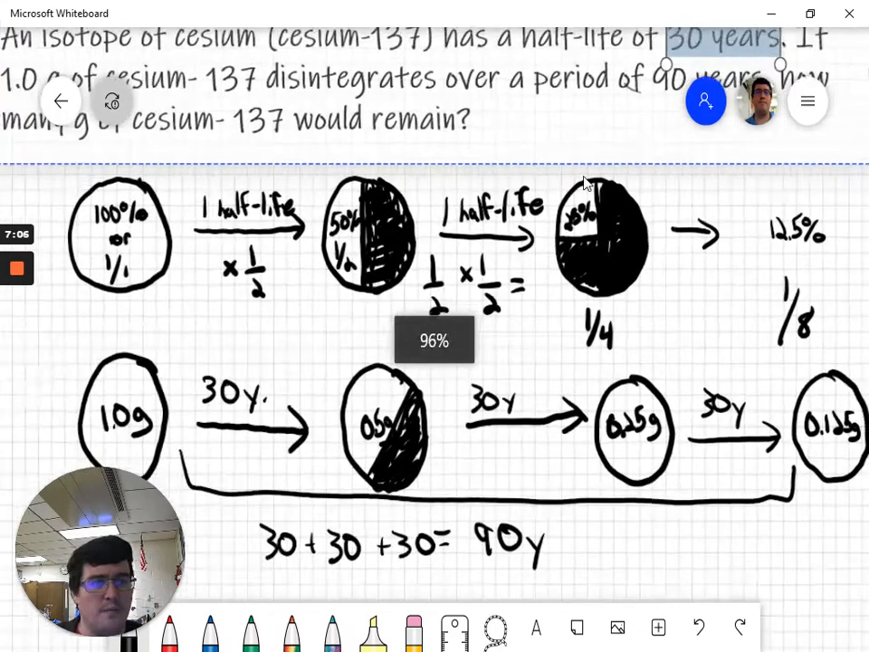
scroll(down, 3)
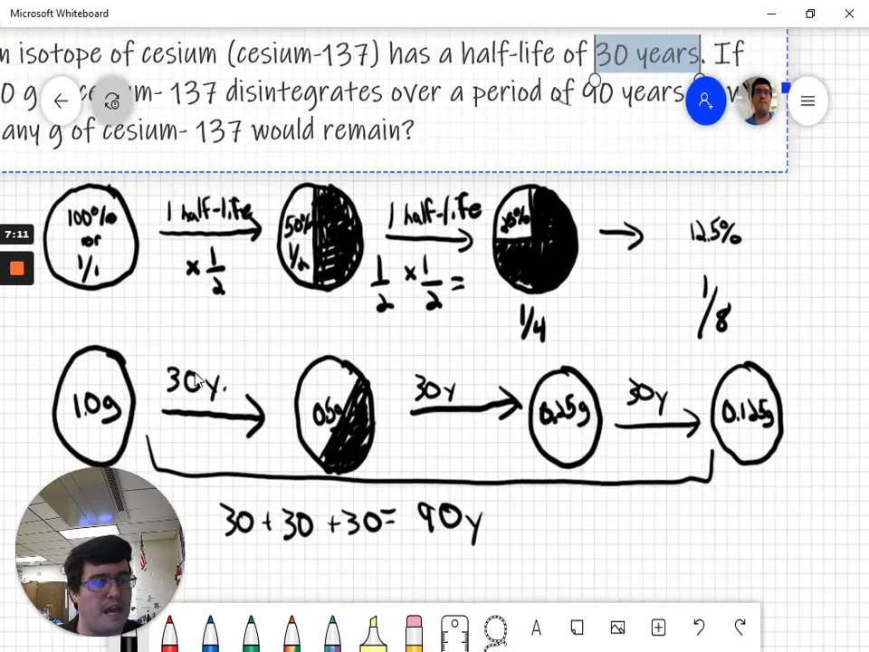
drag(797, 340, 764, 375)
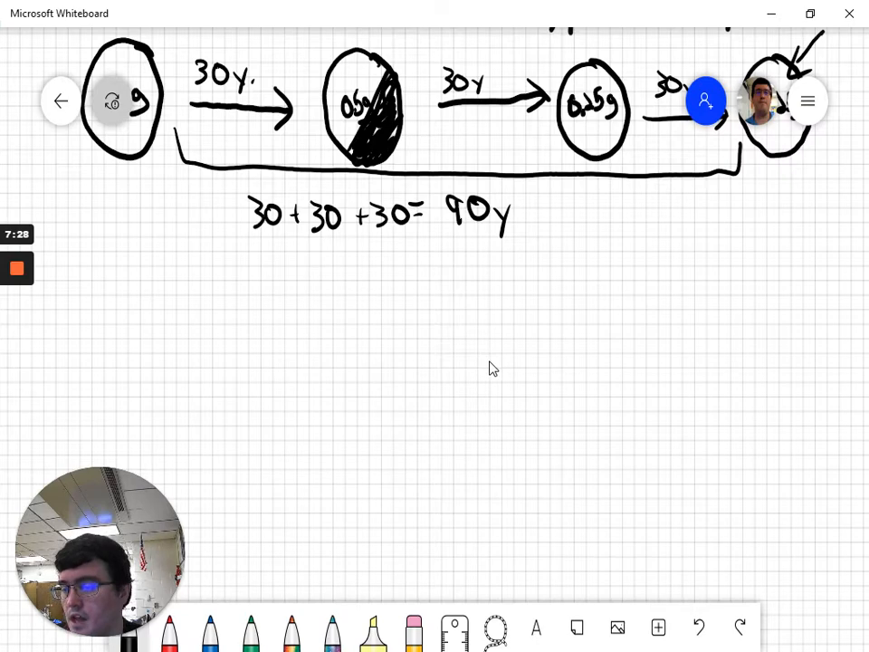
mouse_move(504, 369)
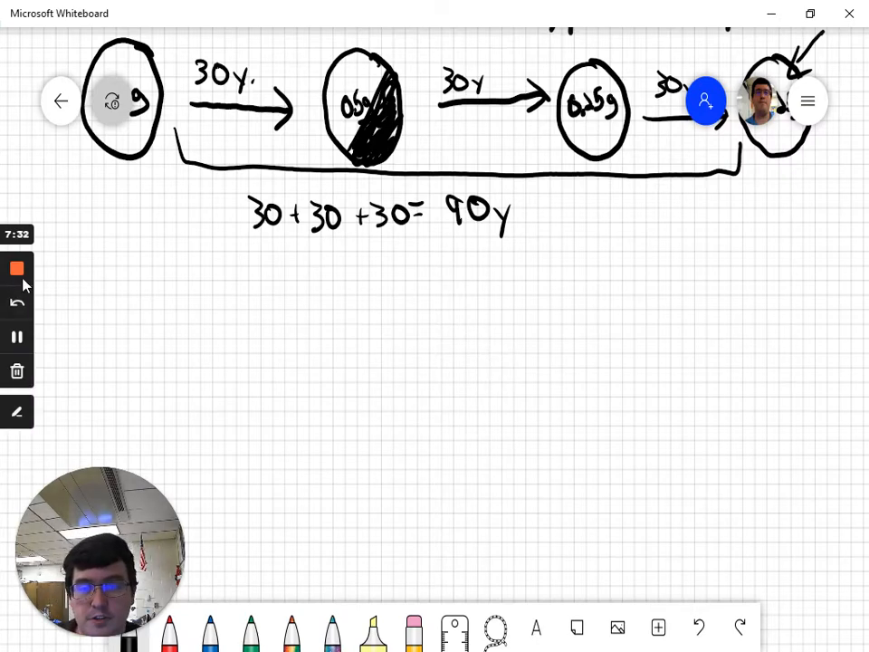
mouse_move(16, 337)
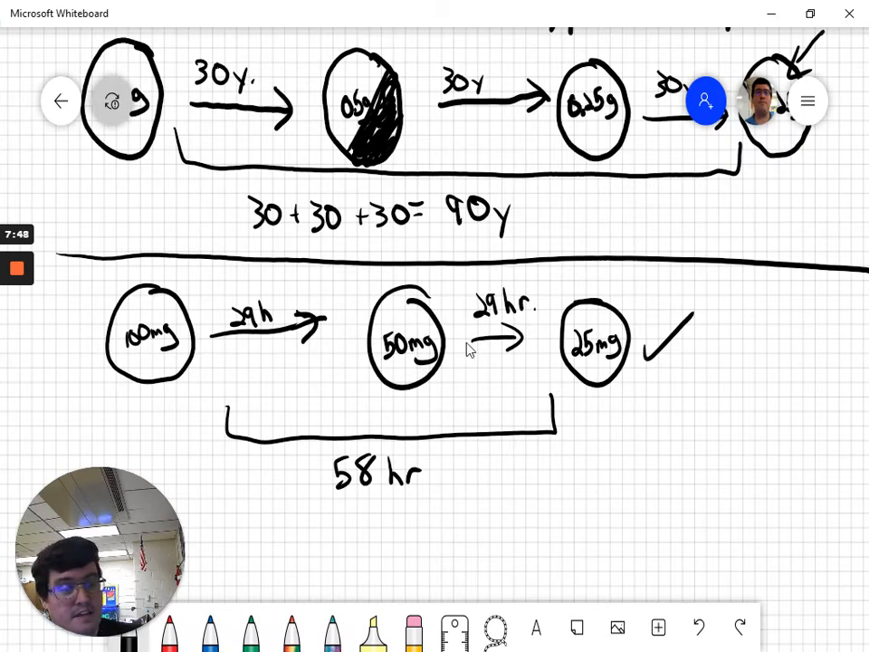
mouse_move(456, 396)
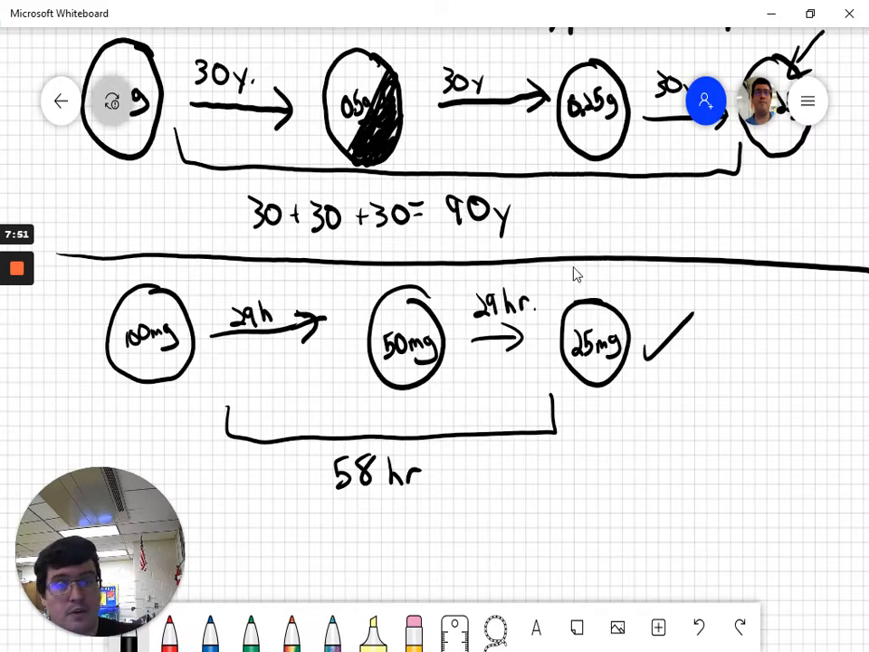
mouse_move(445, 263)
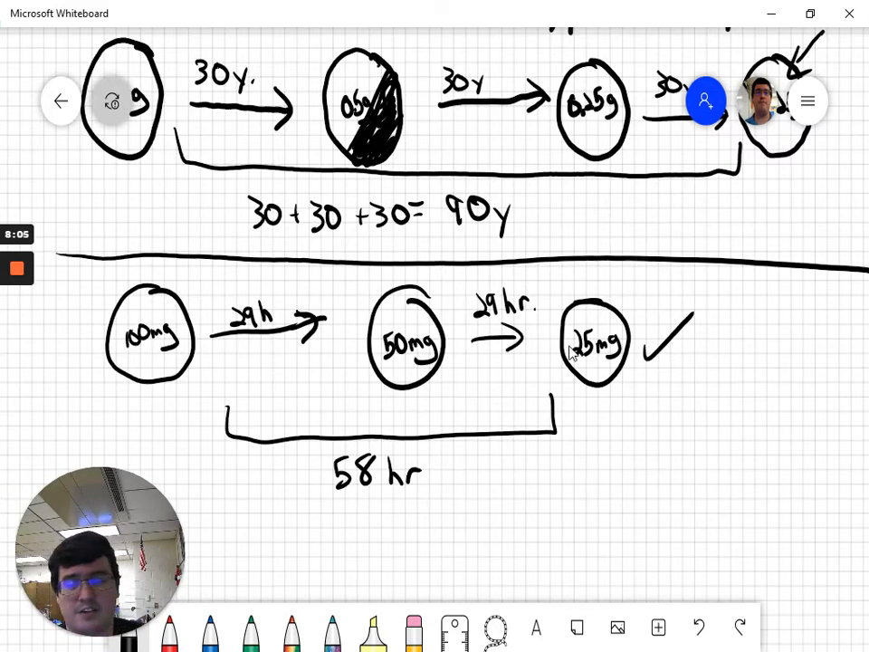
mouse_move(527, 484)
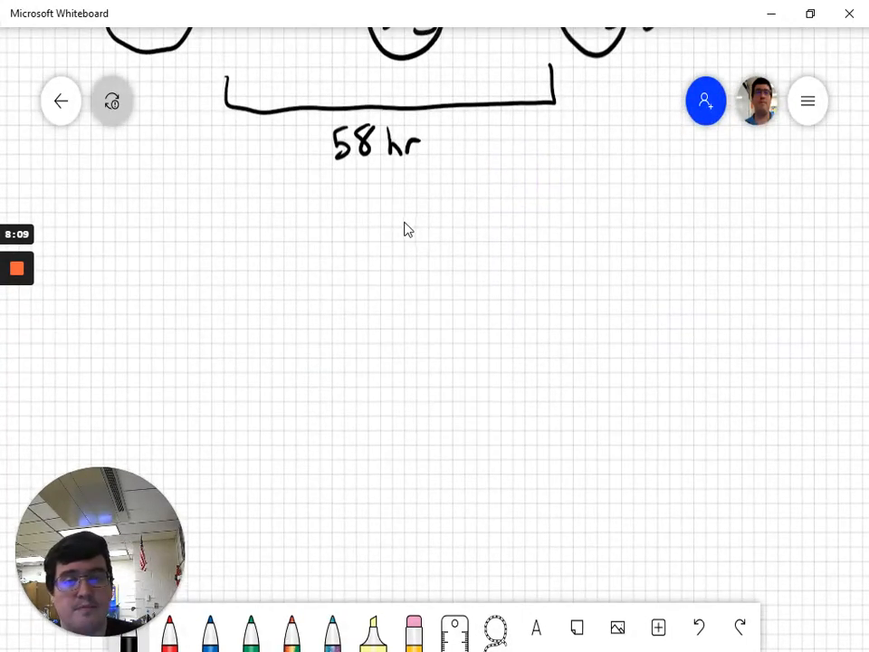
Delete the duplicated question text and leftover cesium sentence fragment.
drag(87, 163, 583, 173)
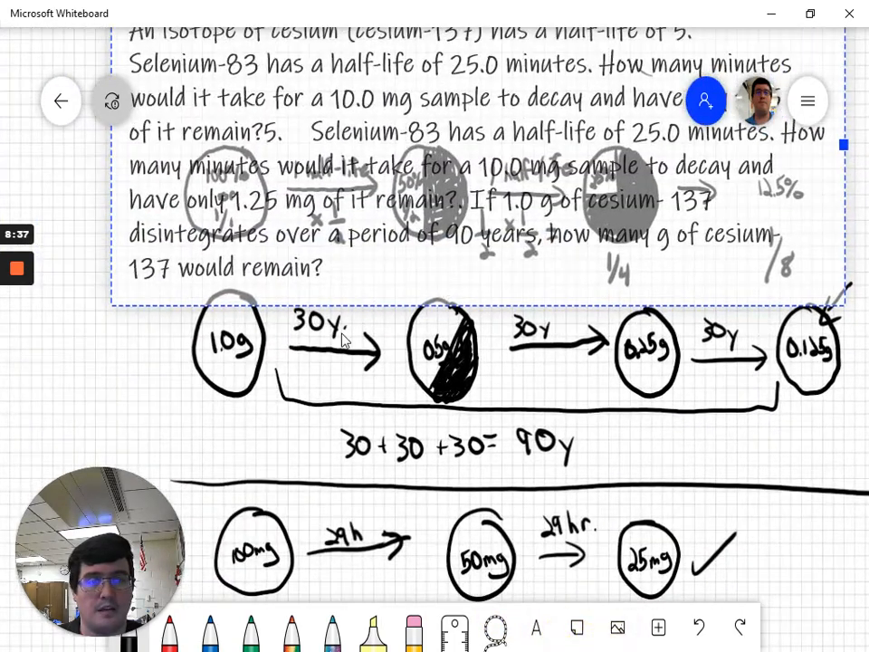
scroll(down, 3)
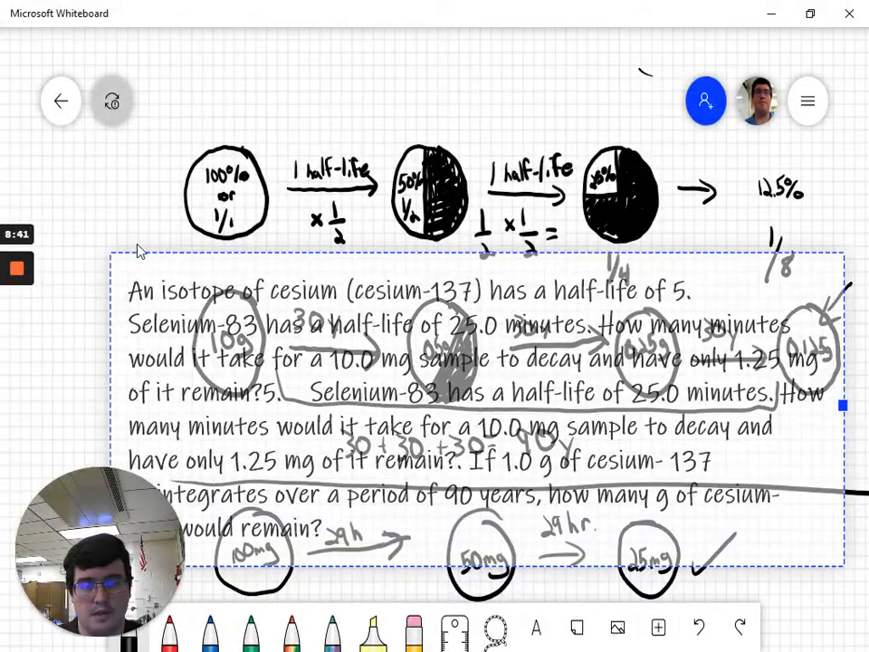
scroll(down, 3)
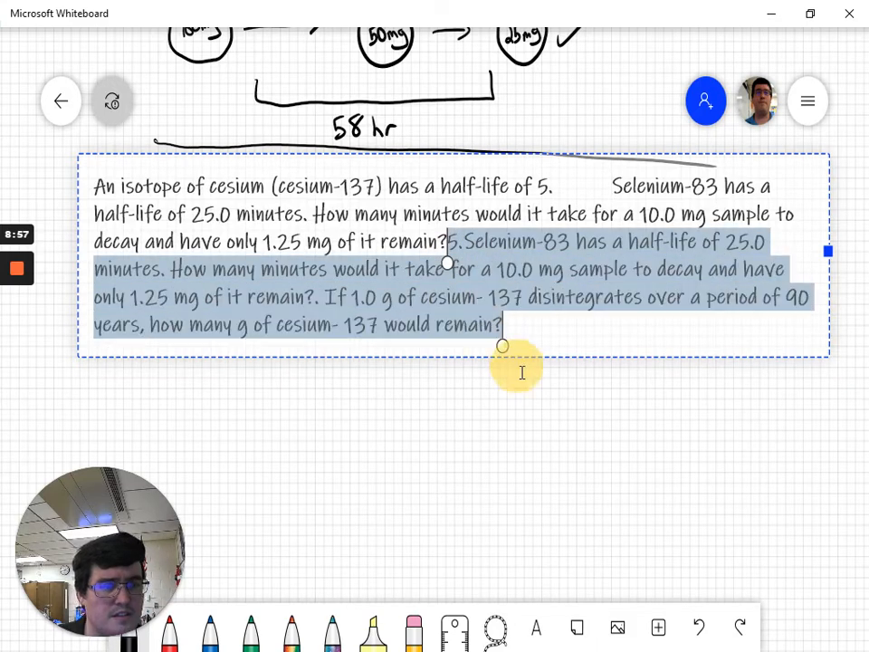
key(Delete)
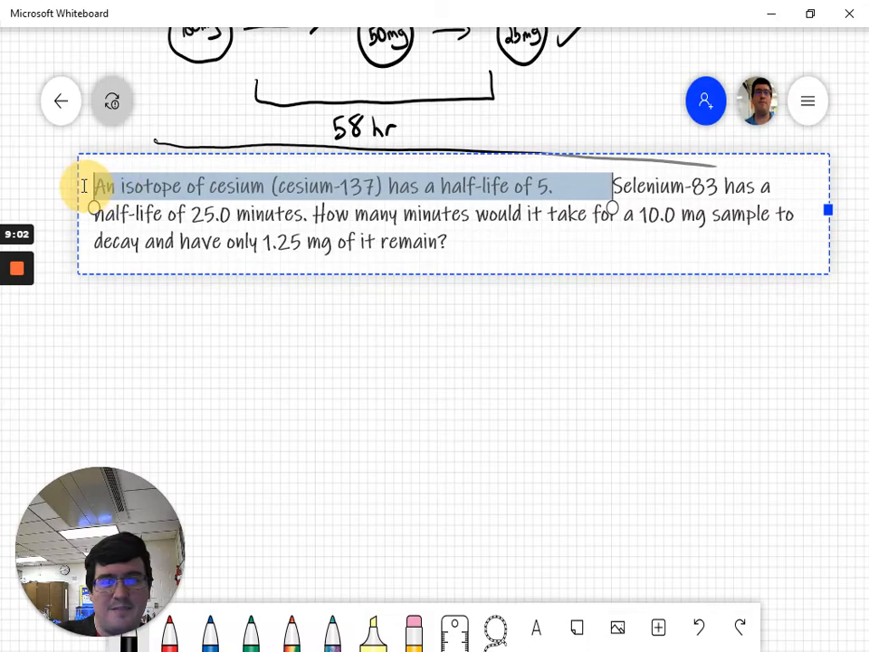
key(Delete)
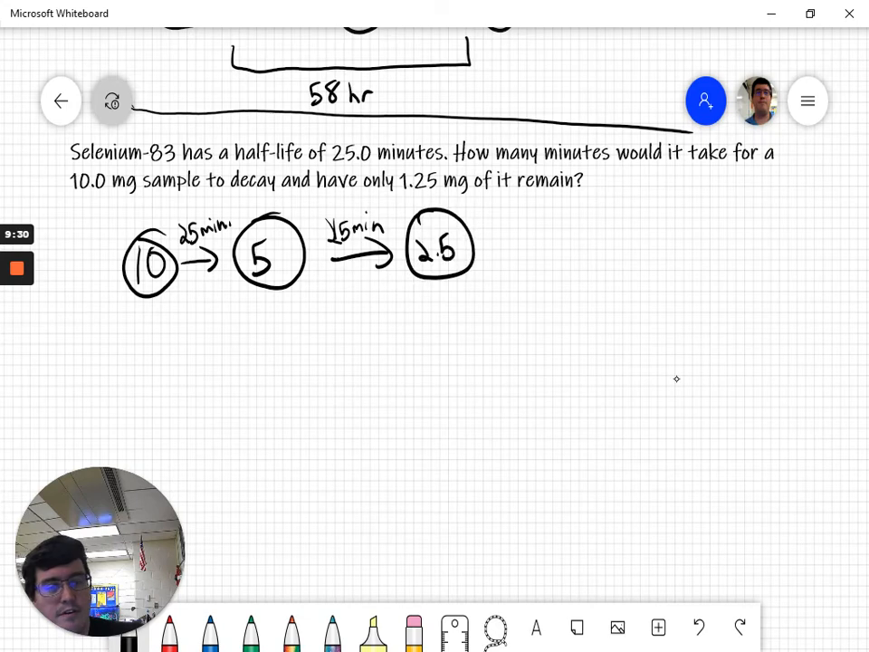
Add the 25 min arrow to a circled 1.25 mg and mark the total time as 75 min.
drag(493, 232, 547, 262)
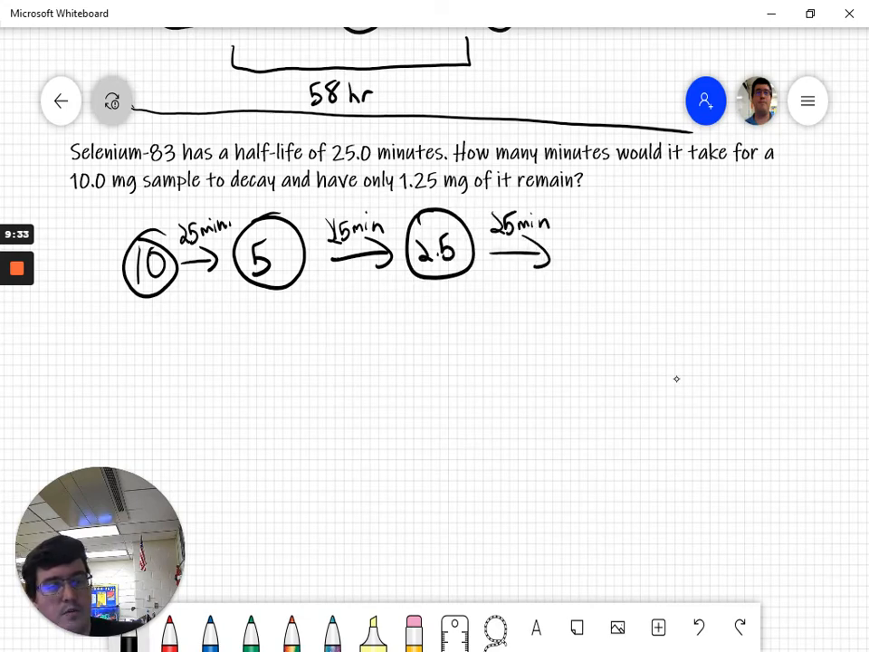
drag(589, 221, 643, 271)
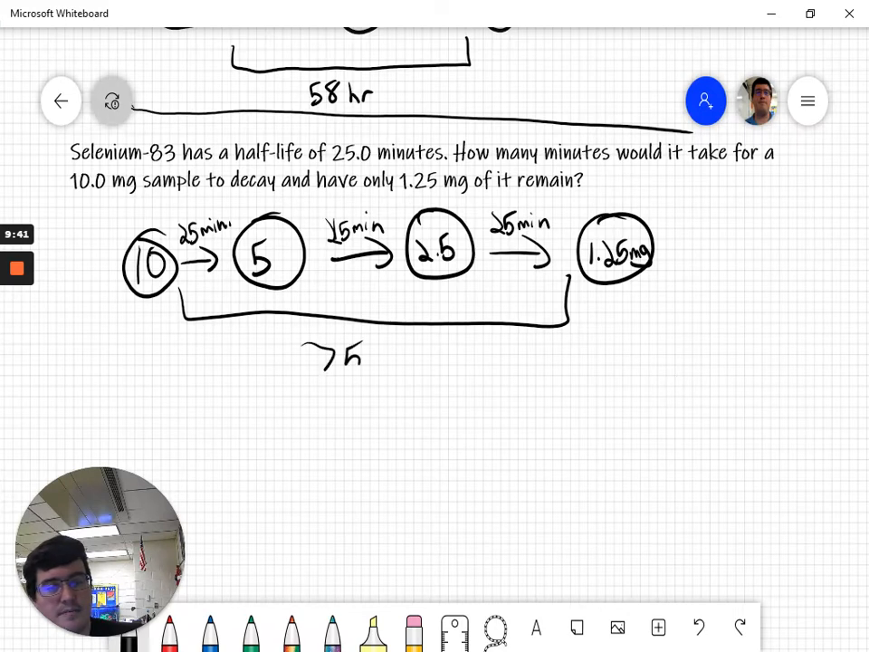
text(min)
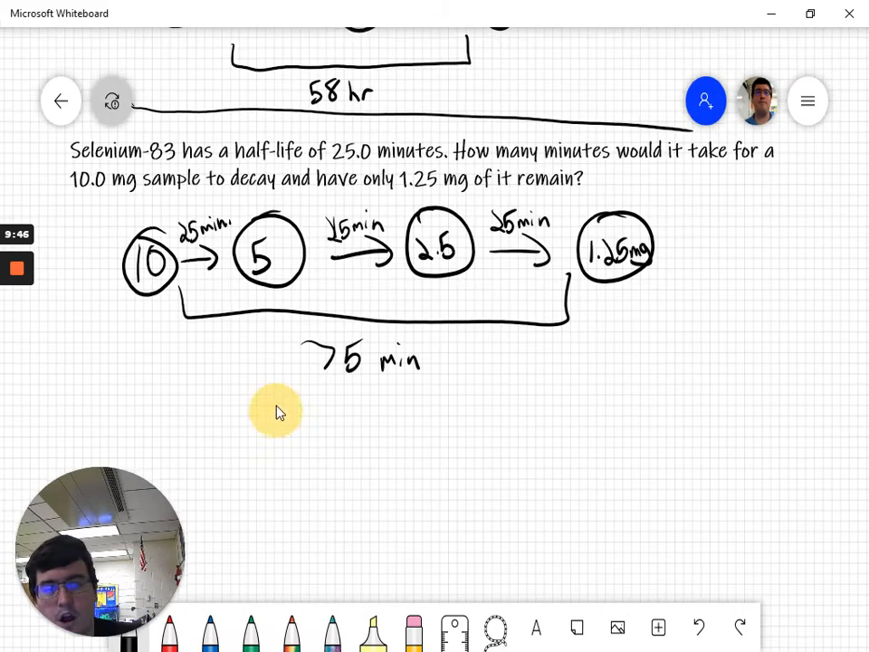
scroll(down, 3)
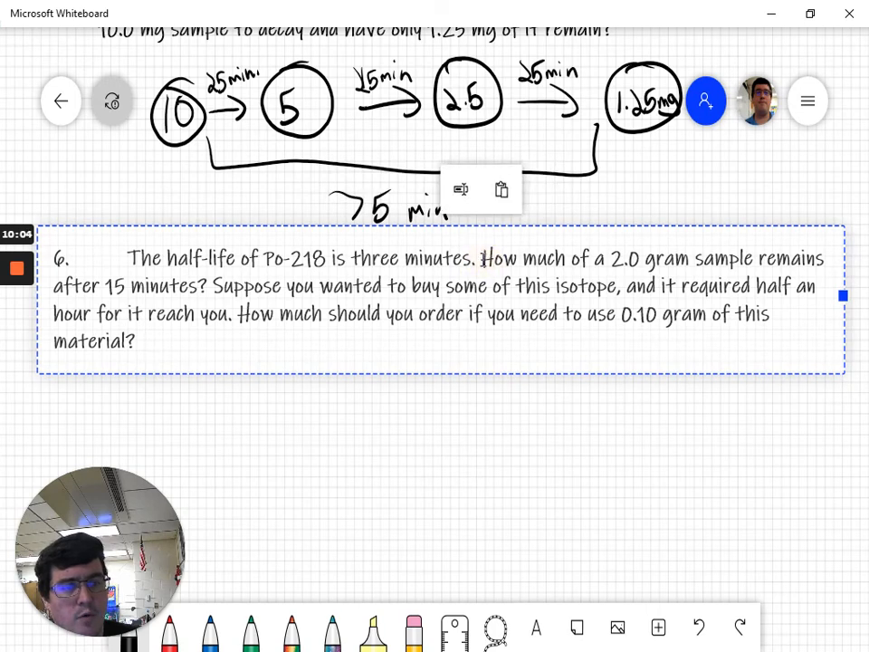
Trim the Po-218 problem to the half-hour ordering question, dropping the 2.0 gram sentence.
drag(486, 257, 221, 286)
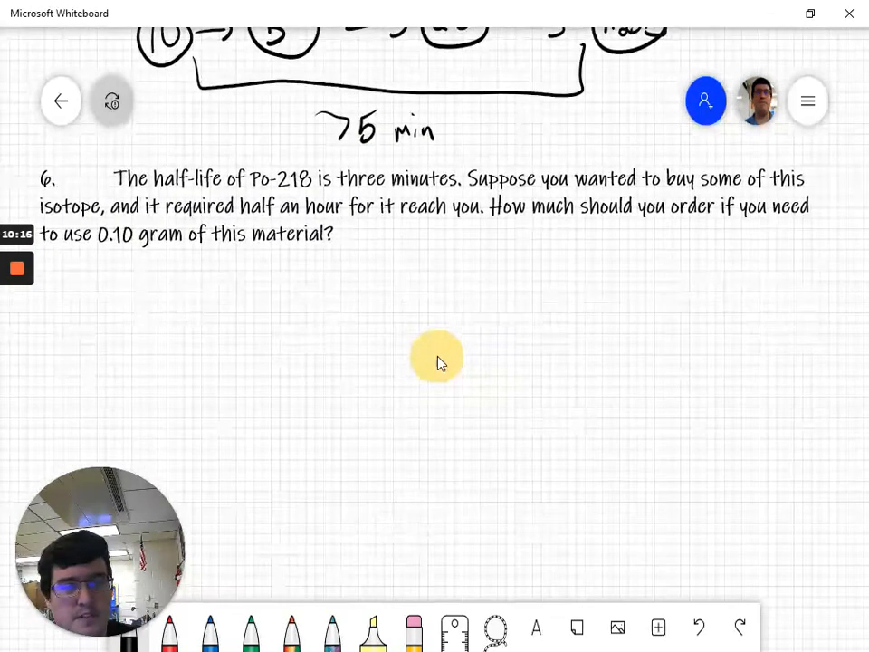
scroll(down, 3)
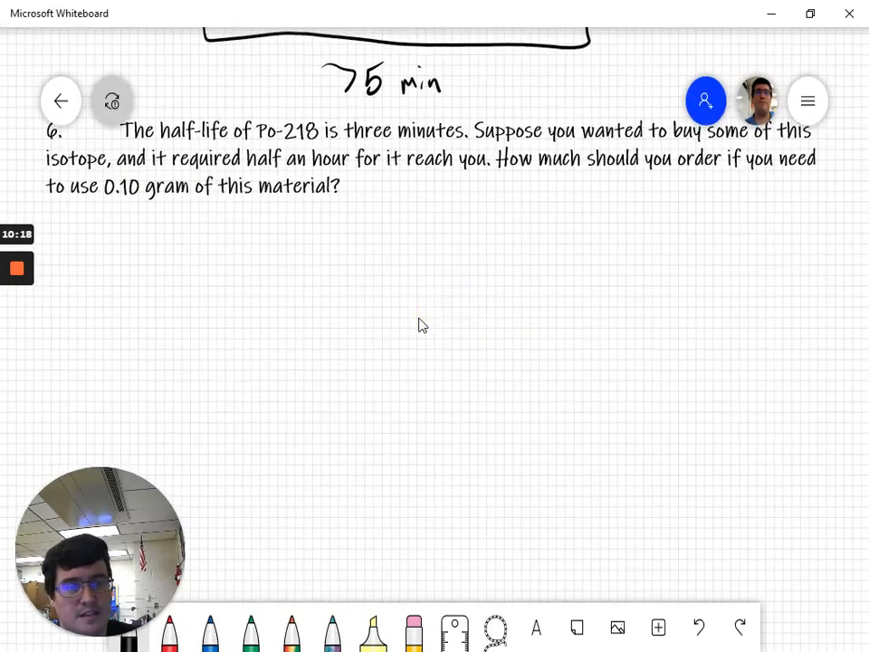
Underline 0.10 gram and start the backward chain with 0.1 g and 0.2 g circles.
drag(98, 254, 127, 221)
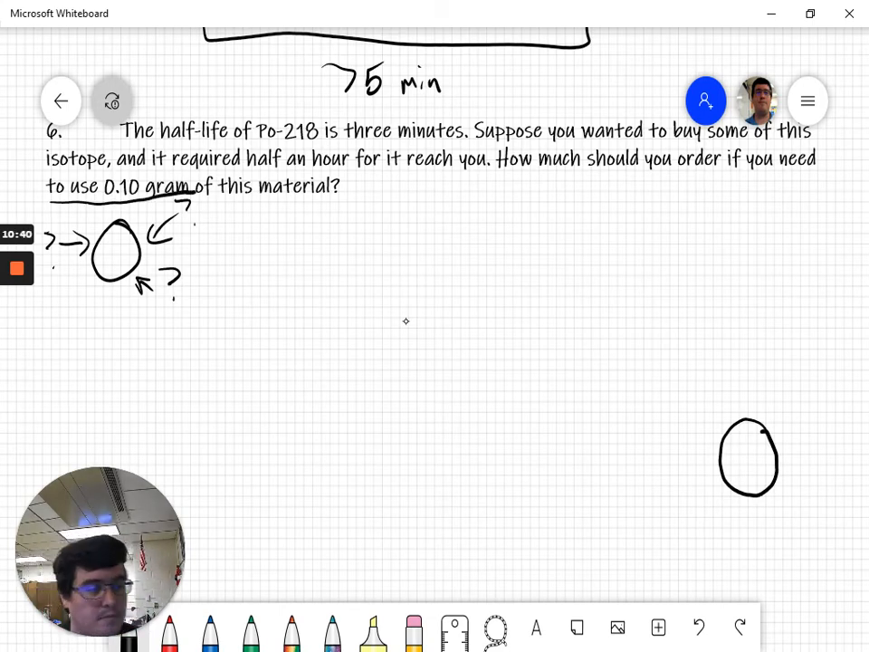
text(0.1g)
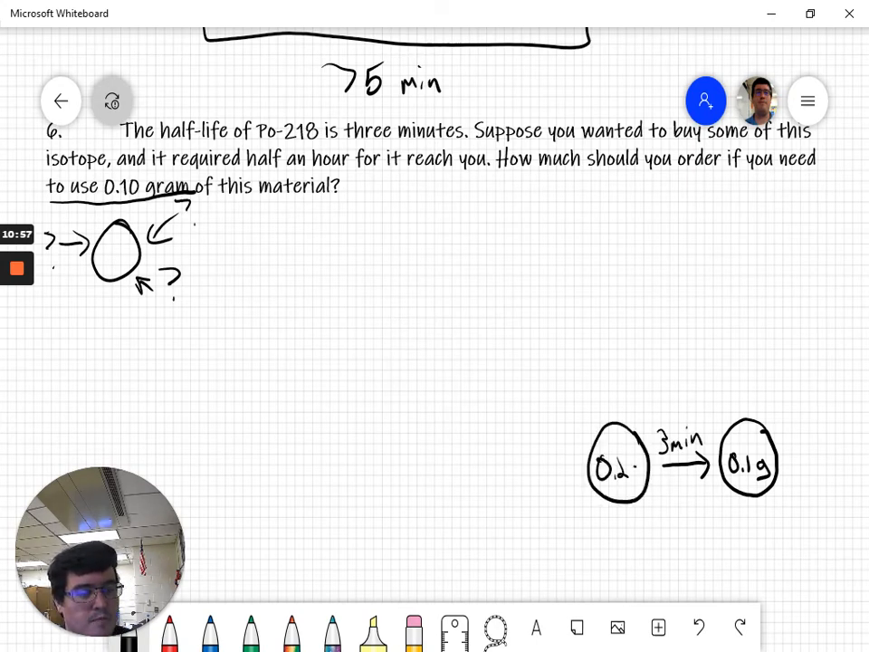
drag(529, 469, 583, 469)
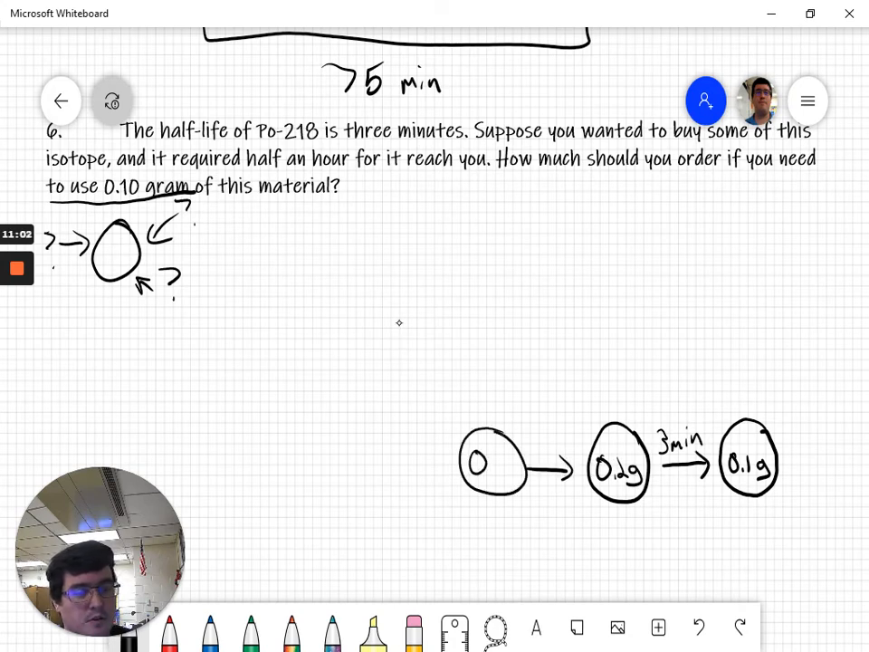
Add the 0.4 g circle with its 3 min arrow and underline the half-hour delivery time.
text(0.4g)
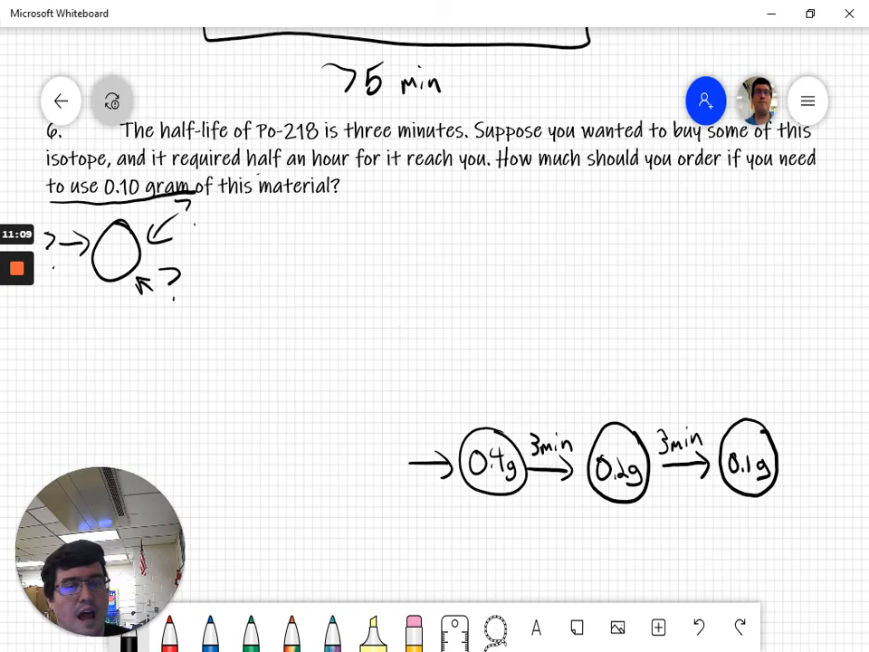
drag(263, 168, 496, 168)
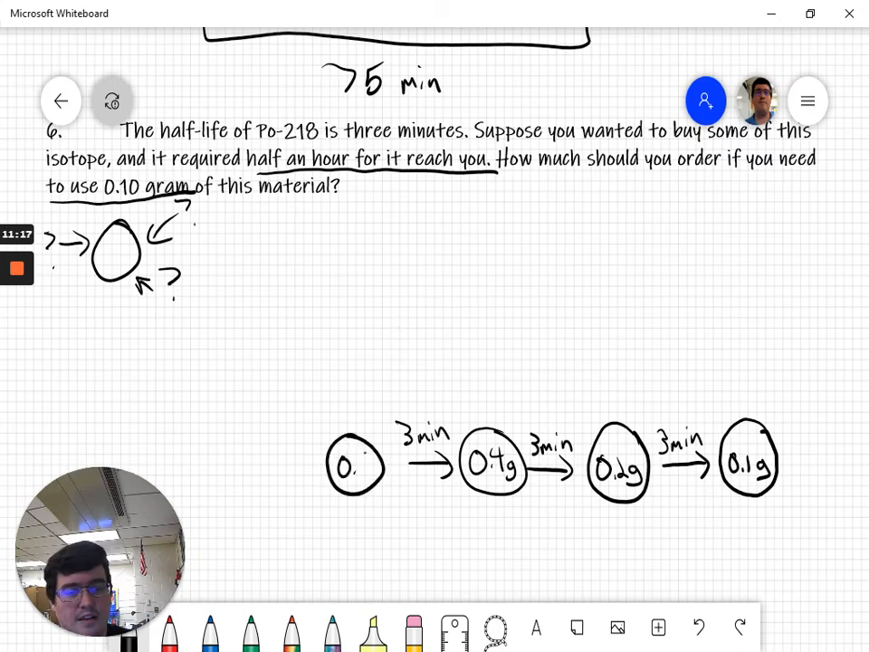
drag(253, 461, 380, 468)
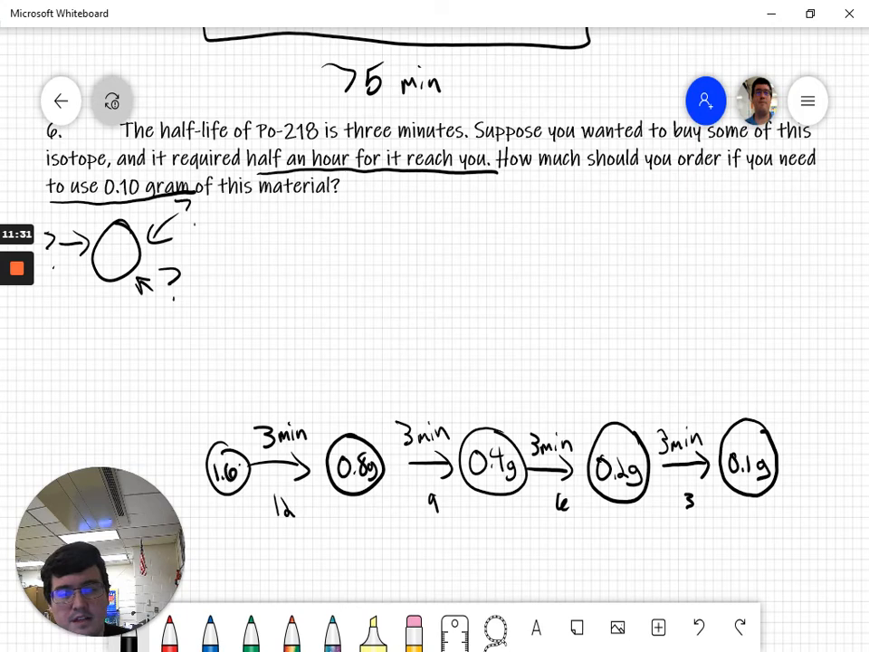
Extend the chain through 0.8, 1.6, 3.2 and 6.4 g, labelling cumulative minutes 3, 6, 9, 12.
drag(160, 444, 214, 462)
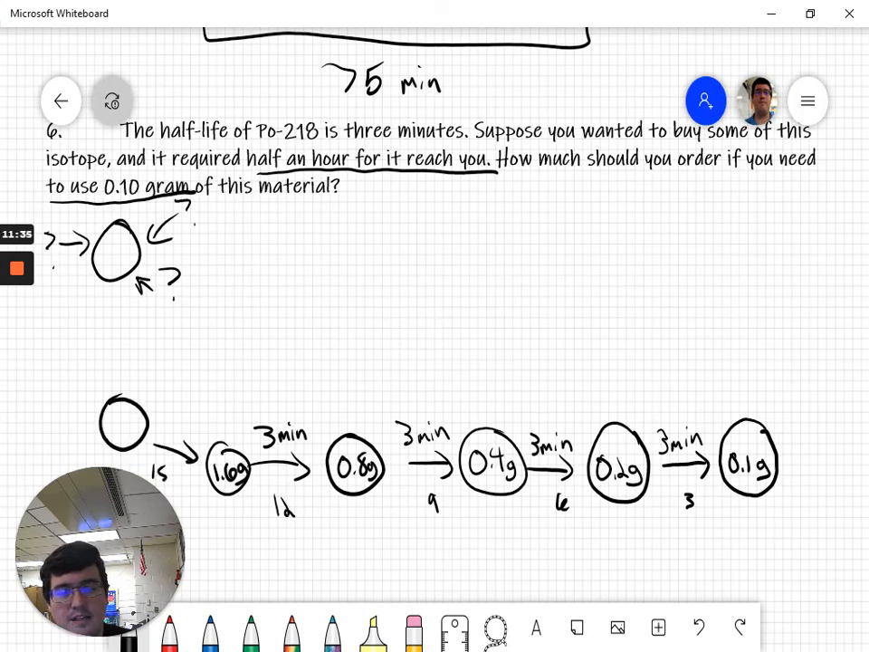
drag(163, 425, 190, 462)
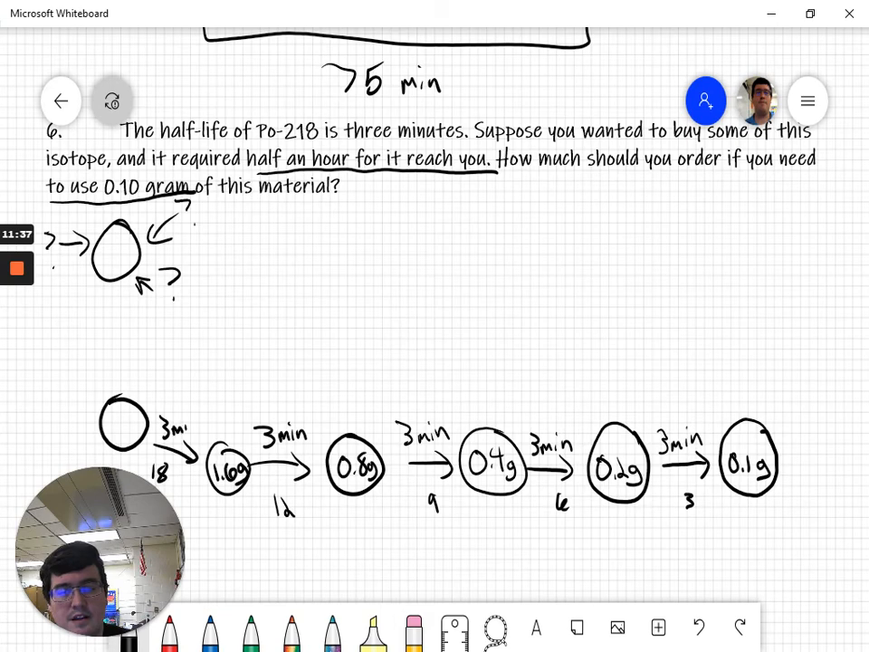
text(3.0)
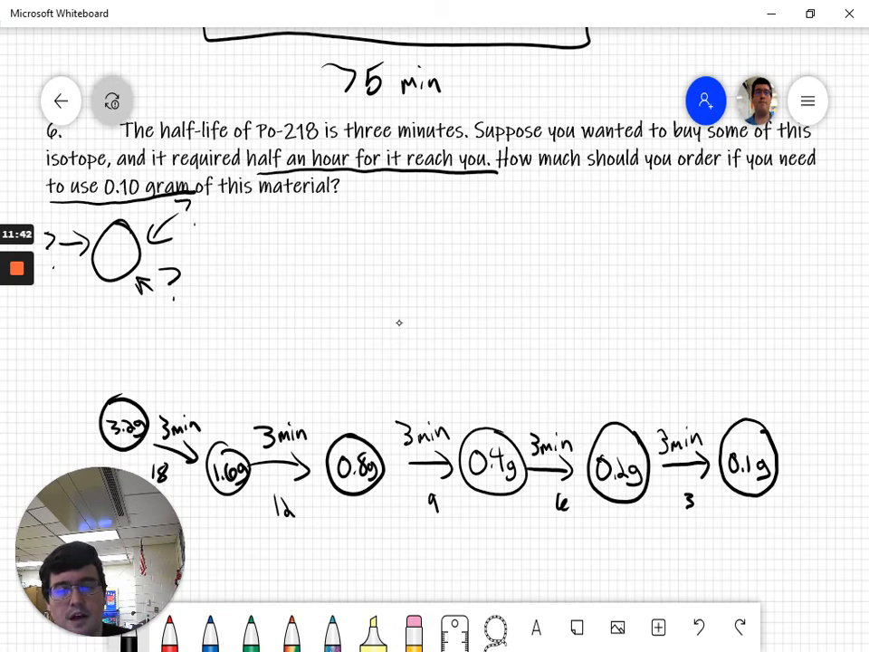
drag(254, 362, 167, 413)
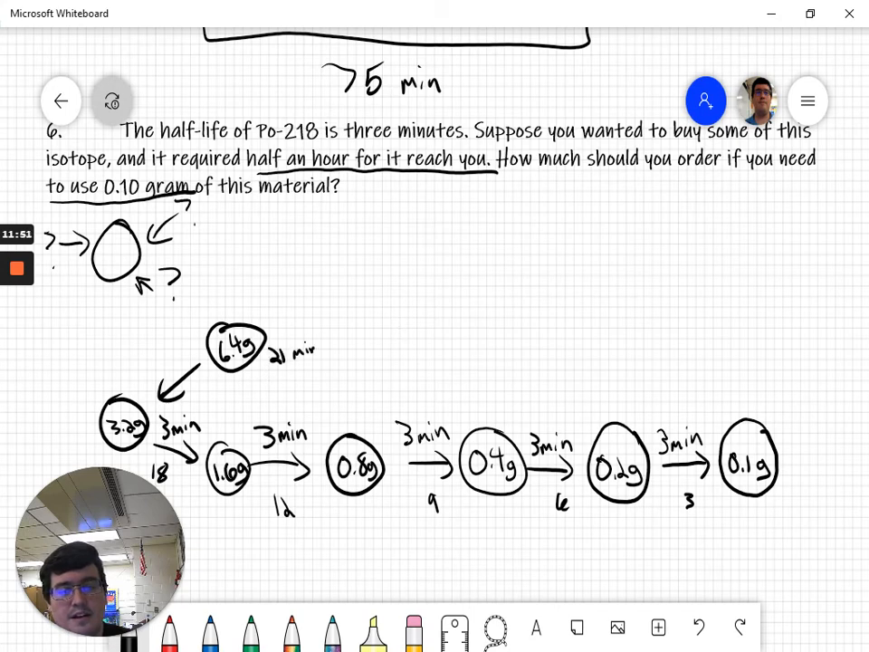
text(3+)
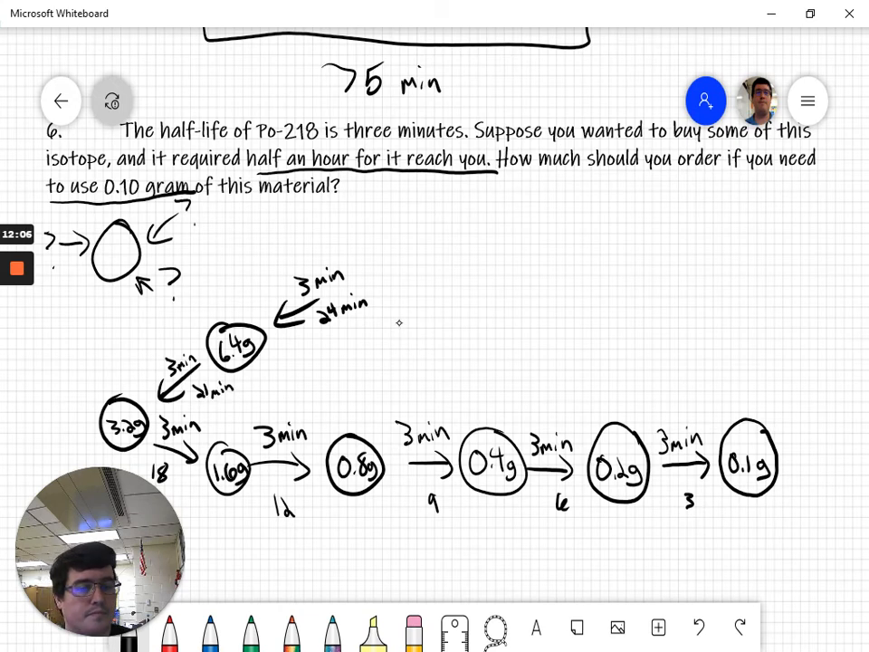
Add the 12.8 g and 25.6 g circles with 3 min arrows at the top of the chain.
drag(399, 272, 453, 308)
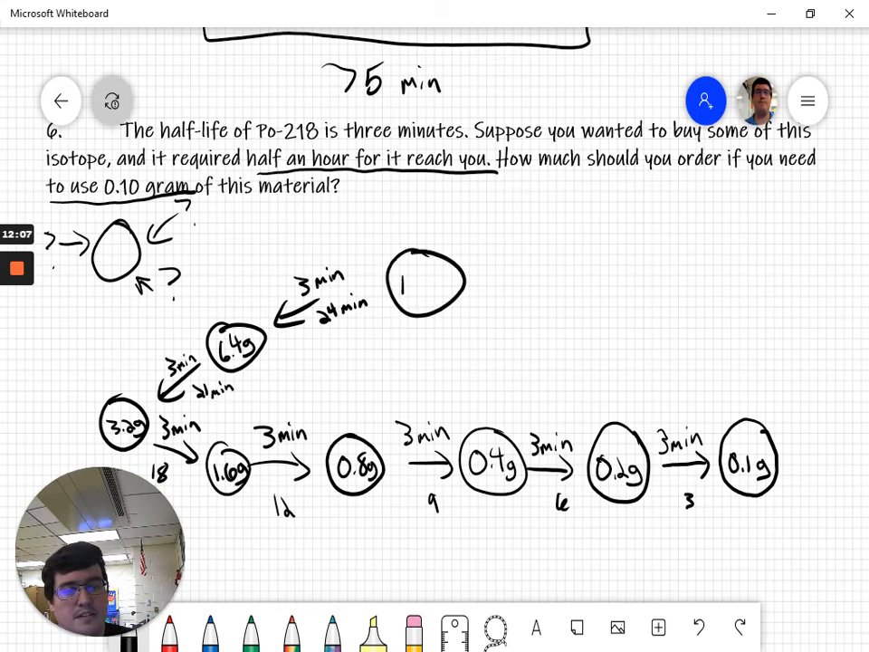
text(12.8g)
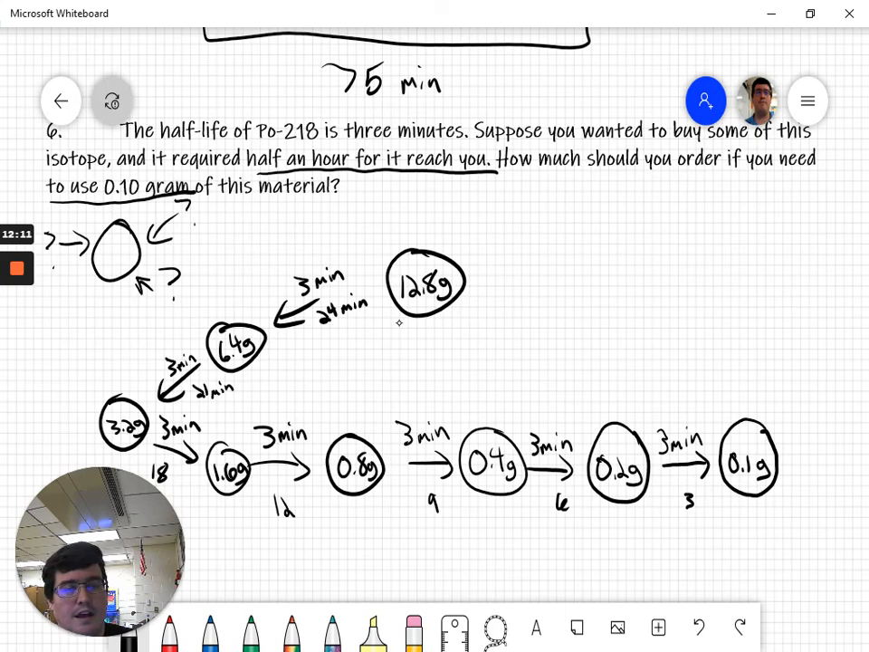
drag(344, 221, 384, 263)
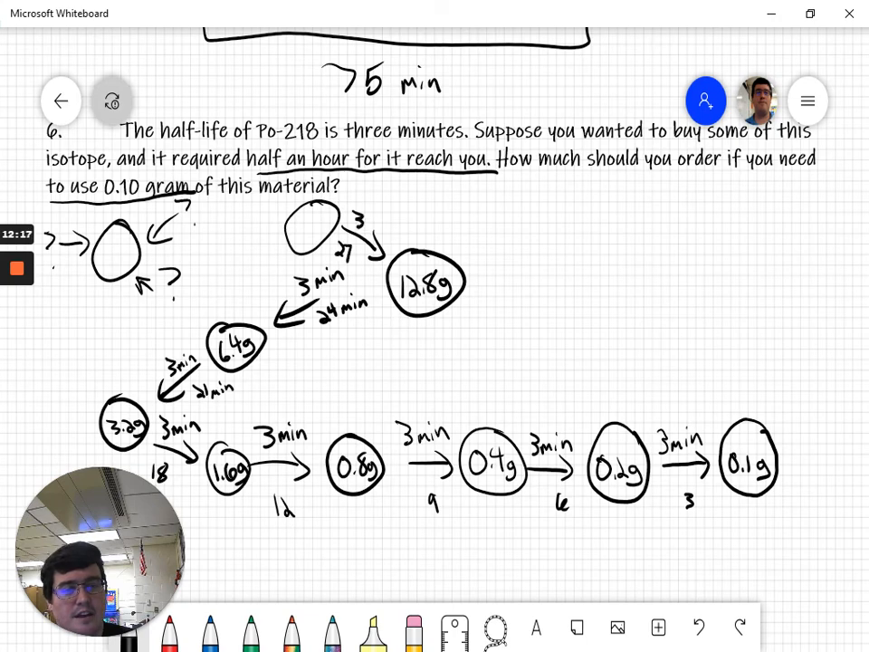
text(3min)
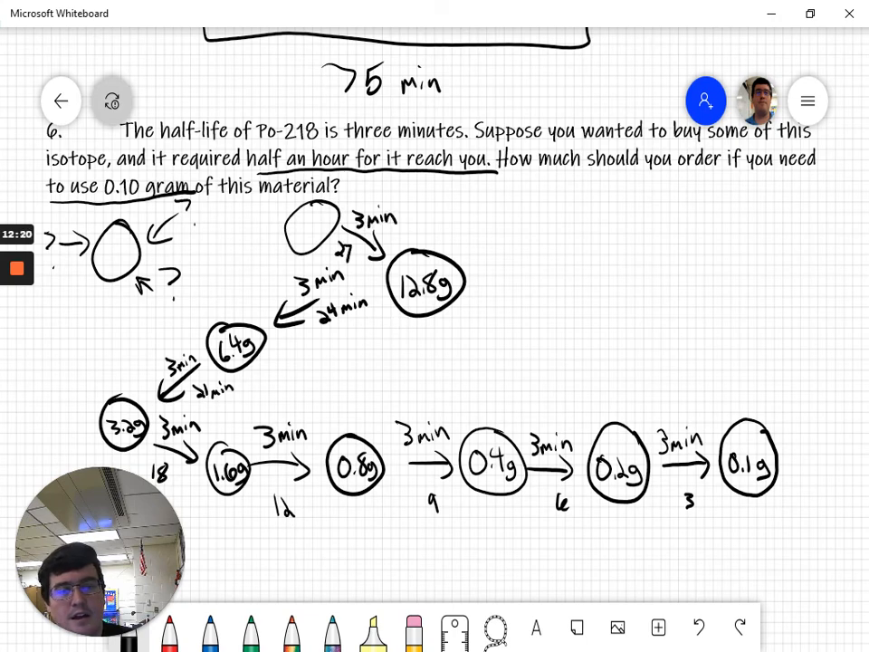
text(25.6g)
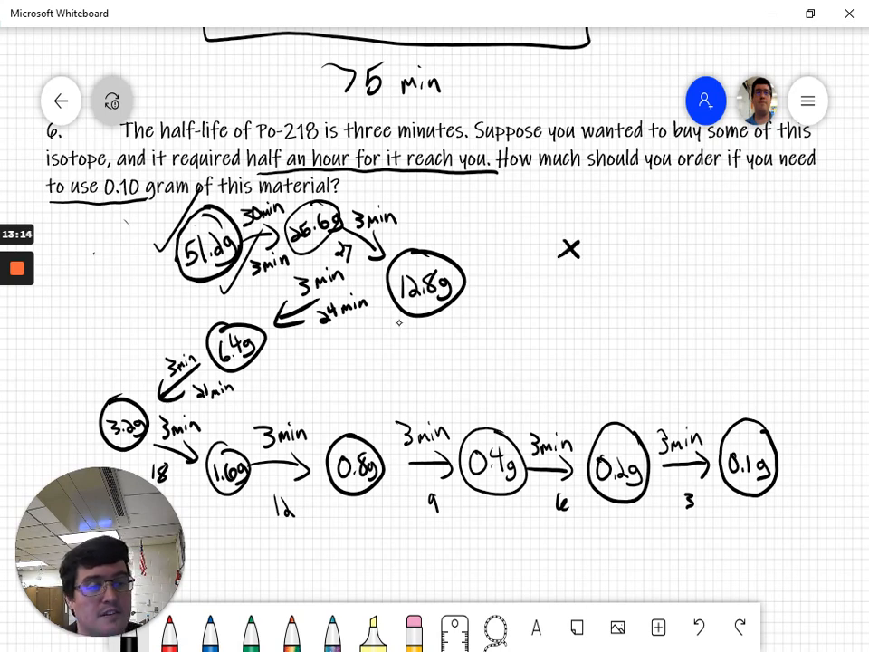
Pen in × 1/2ⁿ with exponent n = t / t½ beside the Po-218 chain.
drag(598, 226, 606, 290)
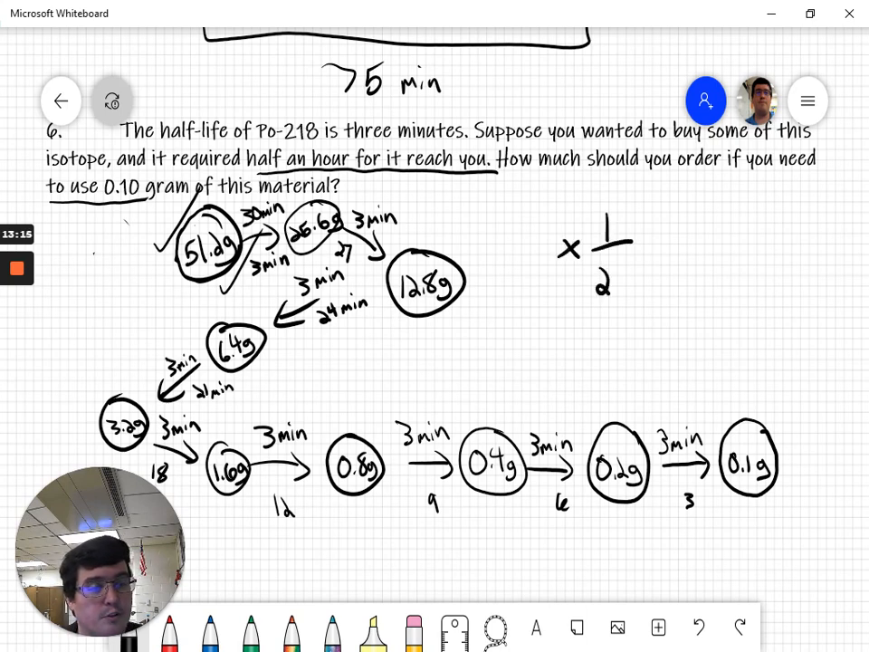
text(n)
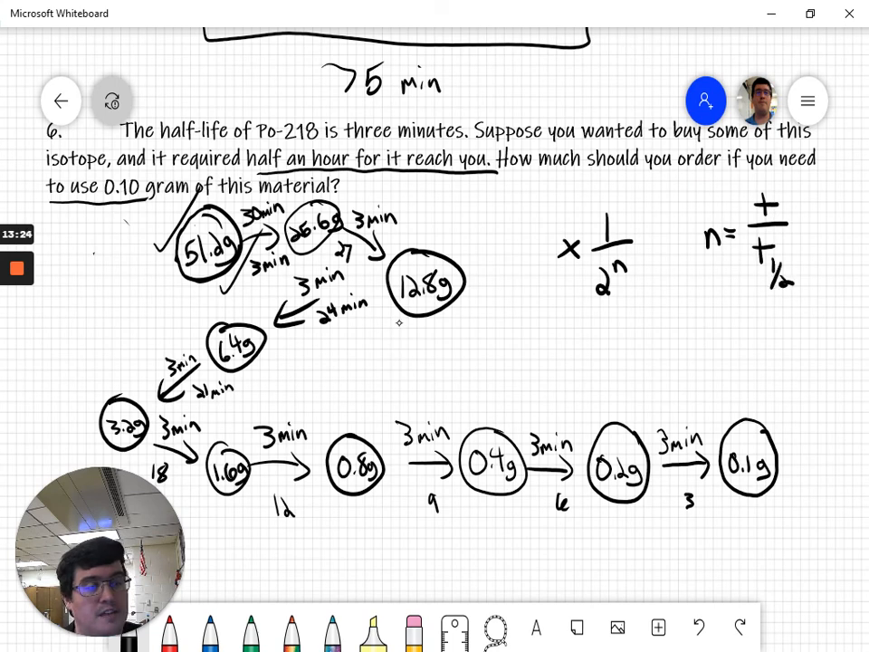
drag(710, 245, 706, 275)
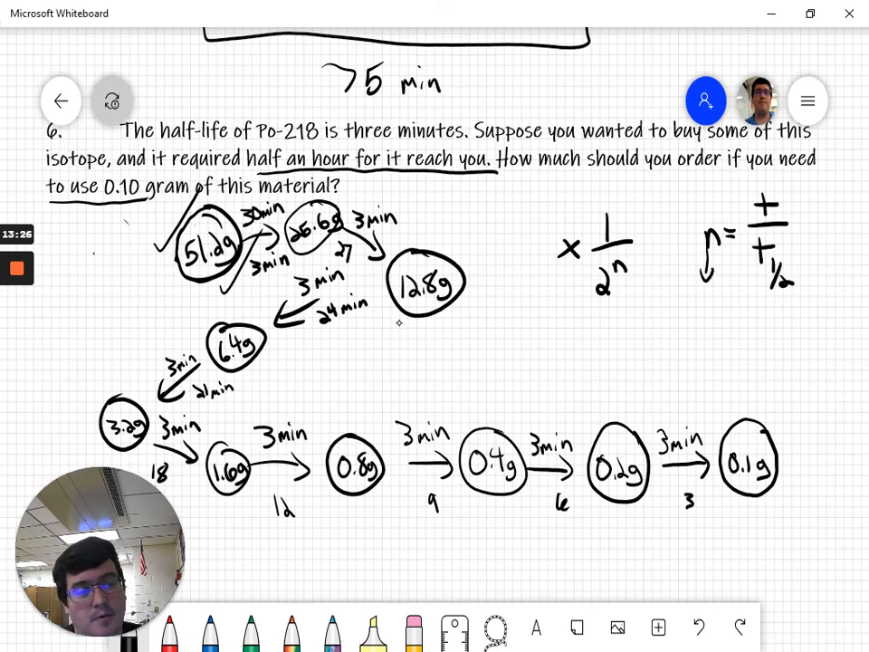